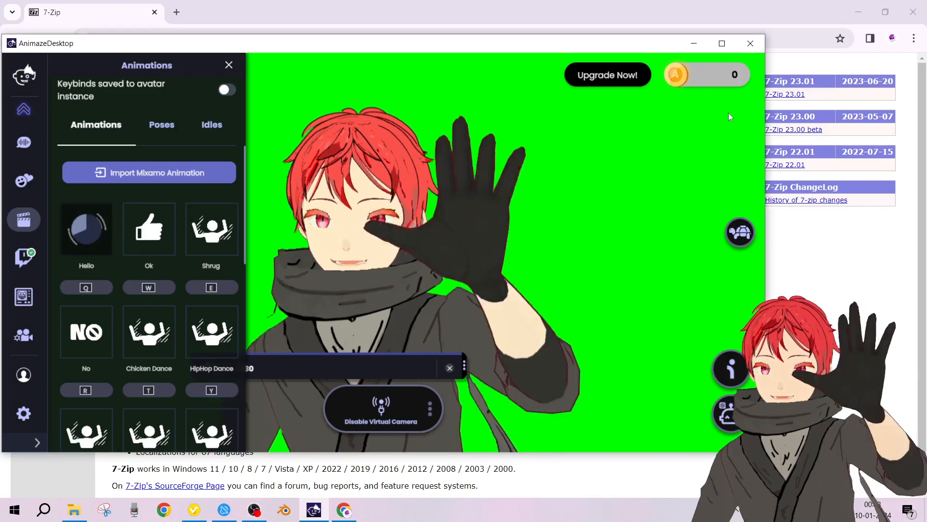
- Minimize the Animaze avatar window so the 7-Zip page in Chrome is visible
left_click(750, 43)
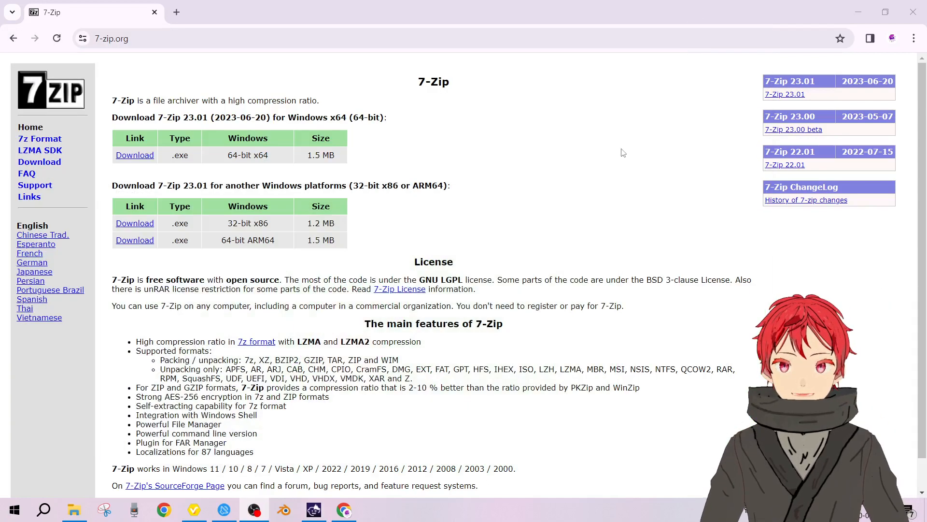
mouse_move(536, 216)
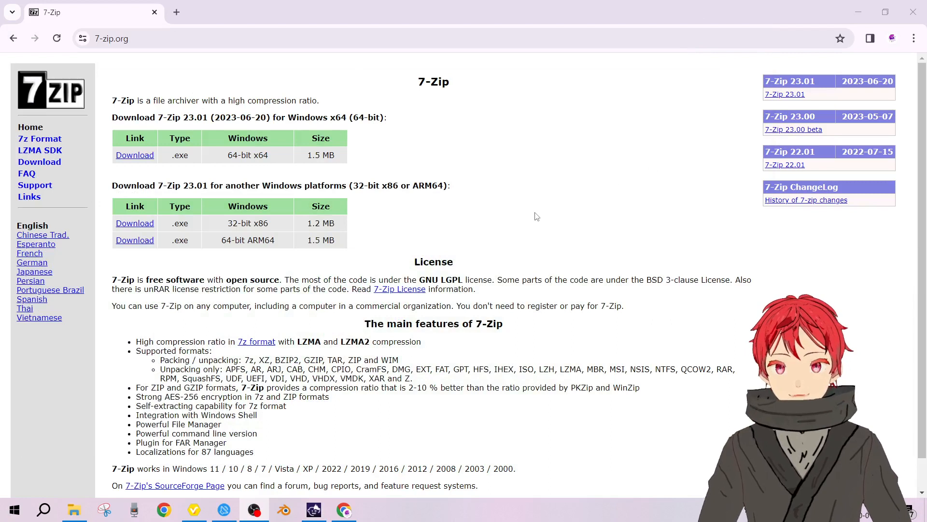
mouse_move(413, 276)
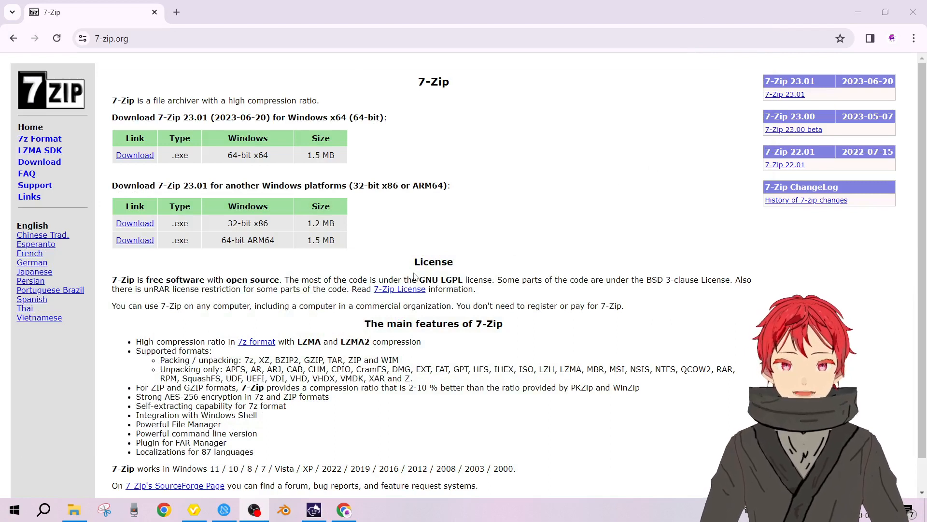
mouse_move(533, 298)
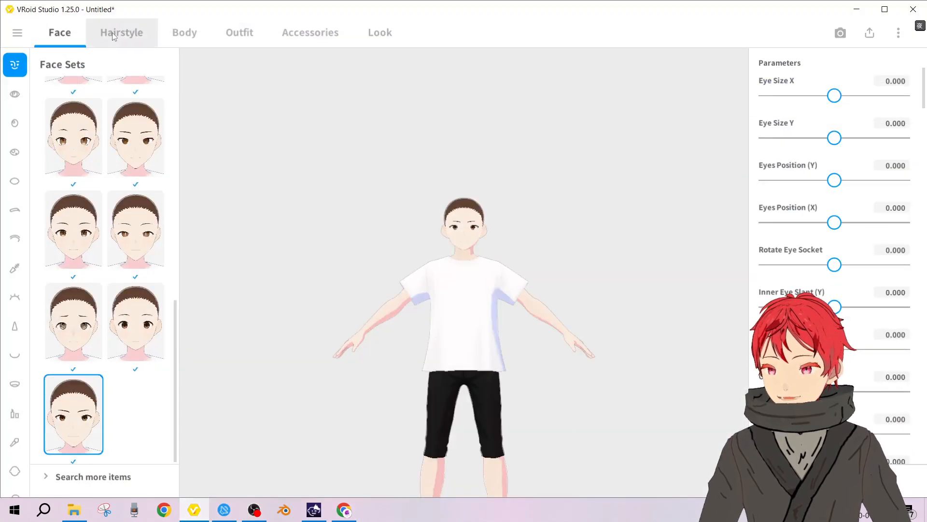
- Show the Custom items of the Overall Hair category under Hairstyle
left_click(120, 33)
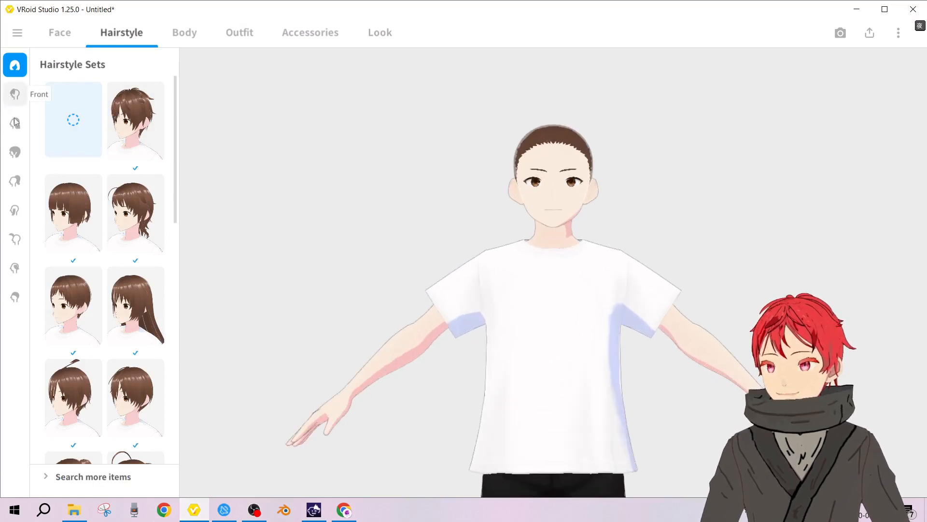
left_click(15, 95)
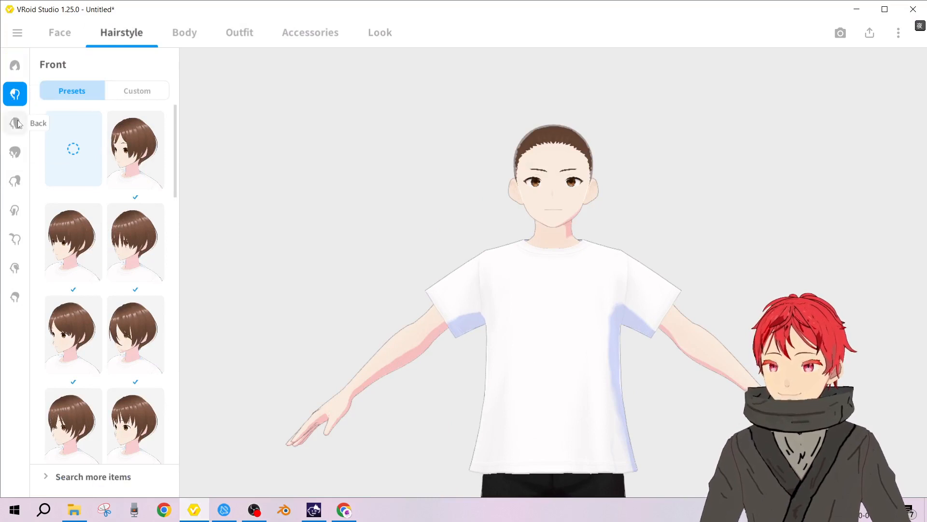
mouse_move(17, 153)
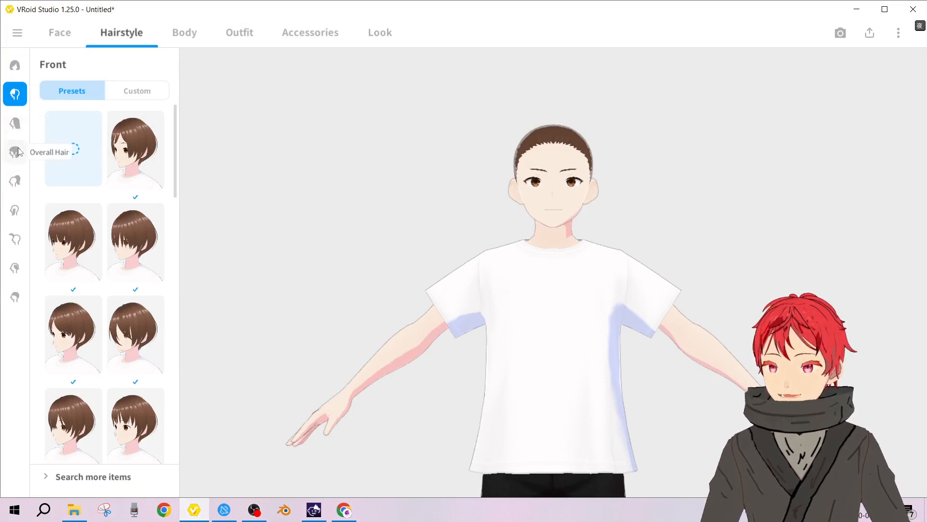
left_click(14, 152)
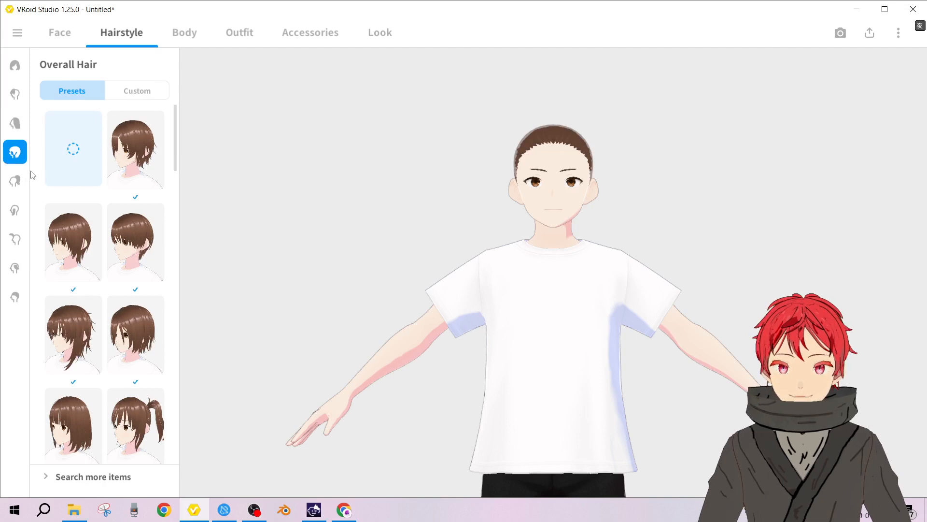
left_click(137, 90)
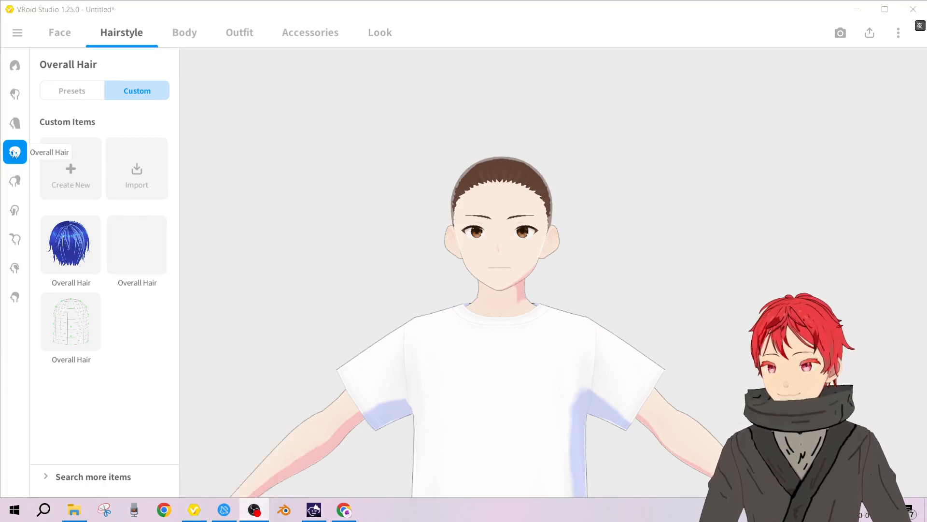
- Apply the first Overall Hair preset, then the red custom Back hair item
left_click(72, 91)
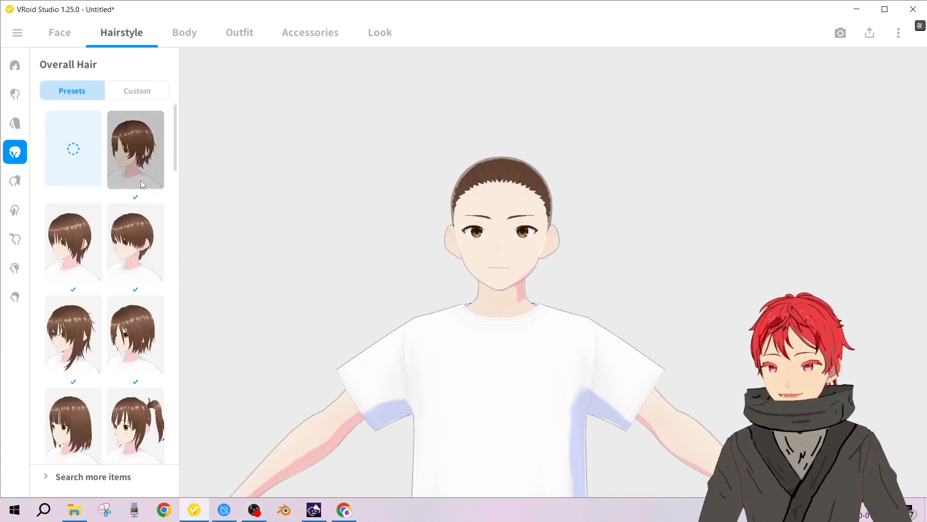
left_click(135, 149)
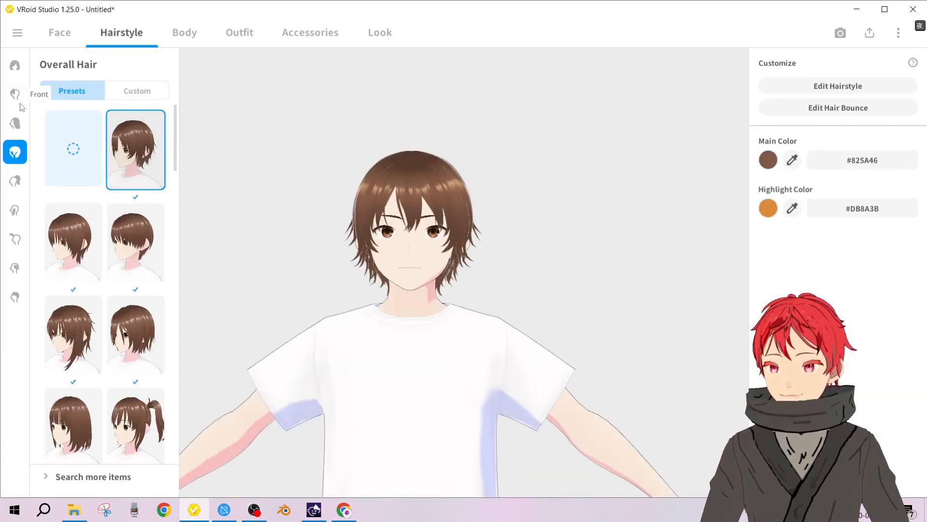
left_click(14, 94)
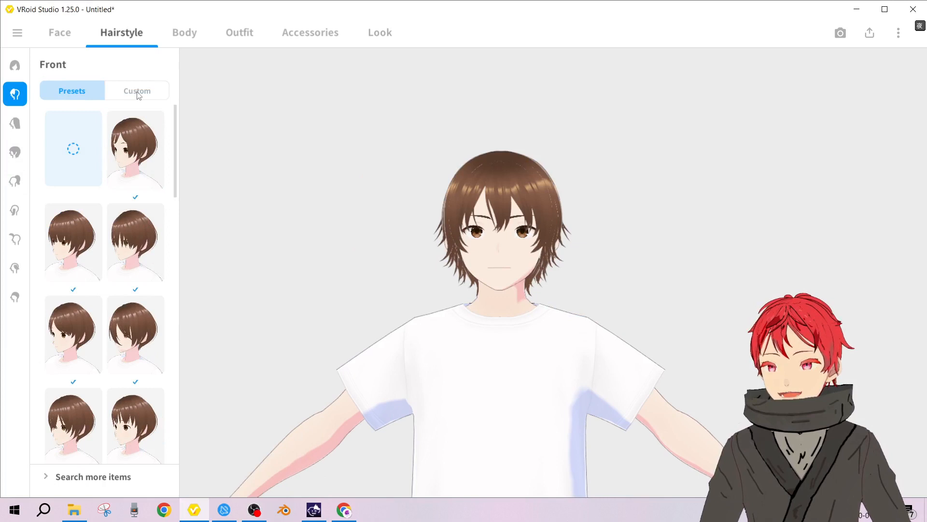
left_click(15, 123)
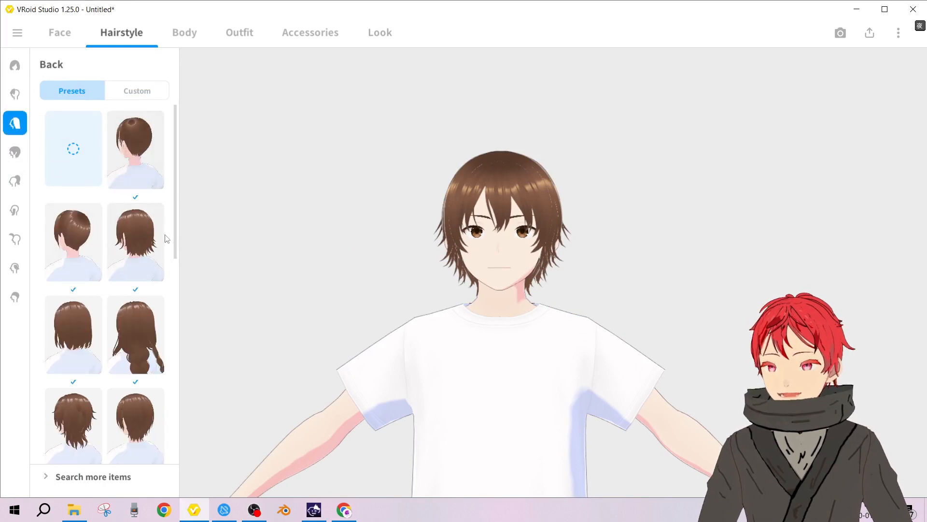
left_click(137, 91)
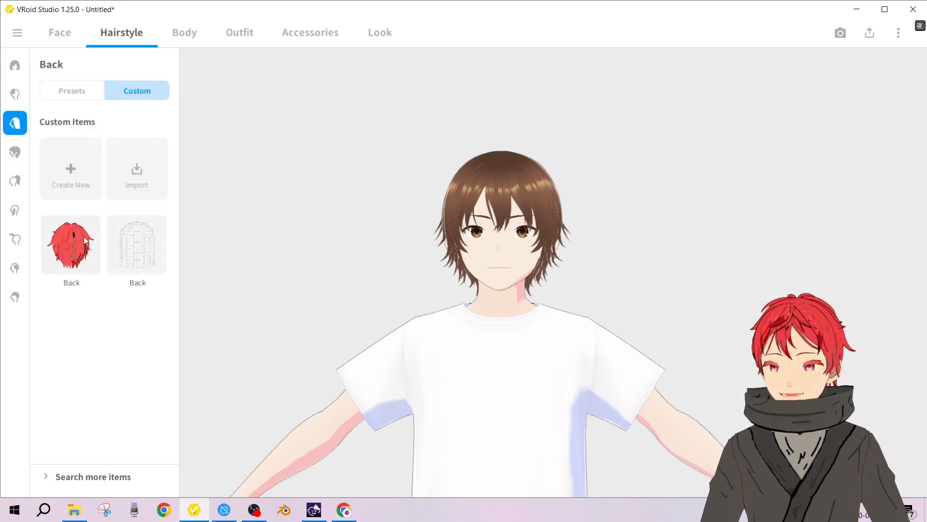
left_click(71, 244)
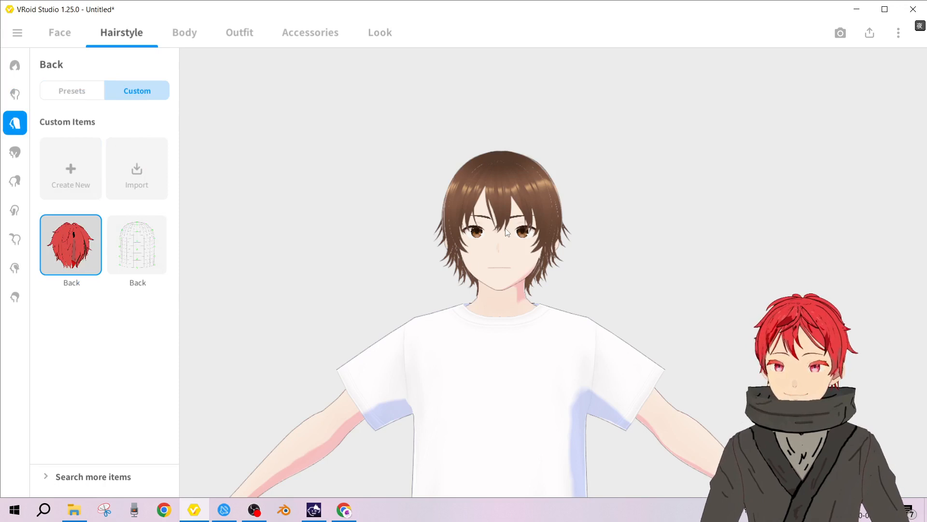
left_click(70, 244)
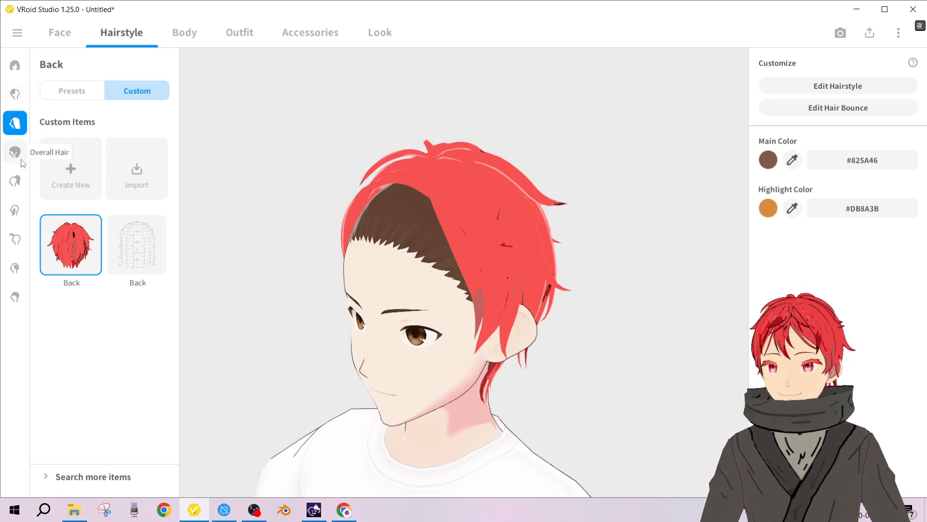
- Try an Overall Hair preset and return to the Overall Hair custom items
left_click(14, 151)
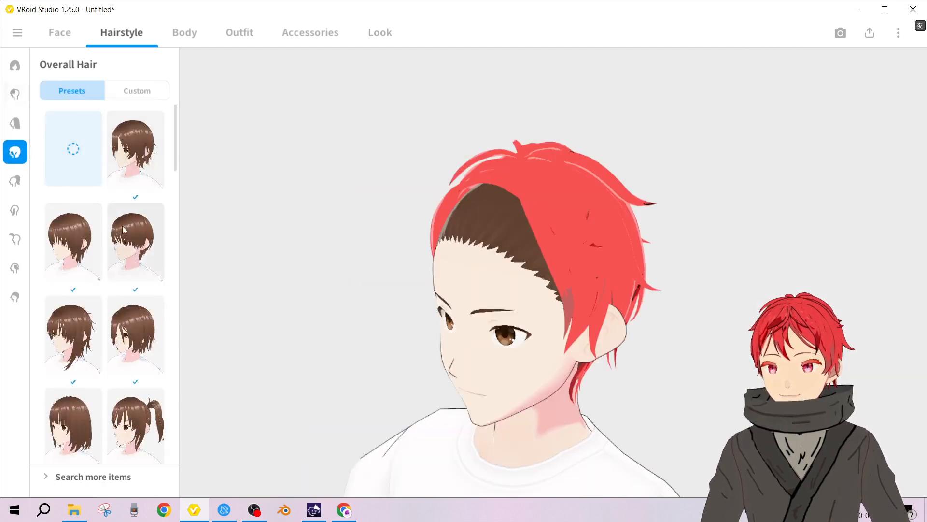
left_click(136, 149)
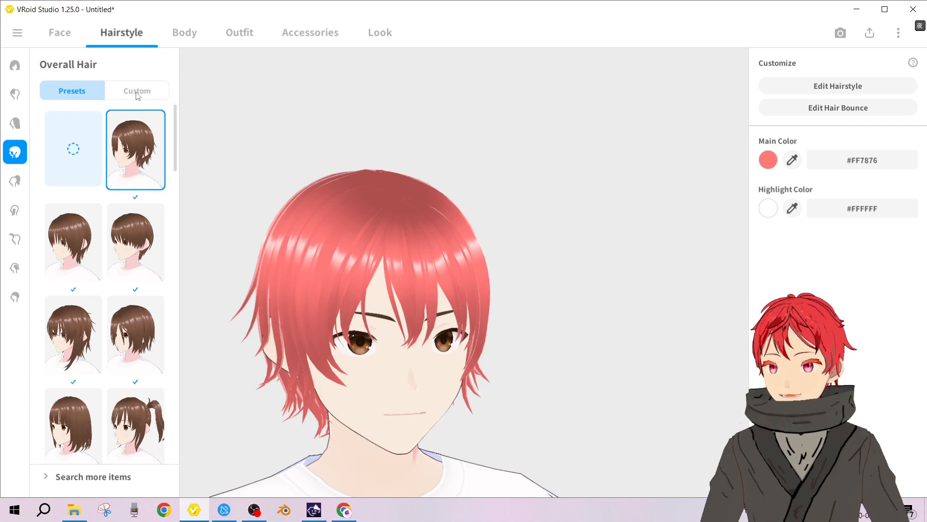
left_click(137, 91)
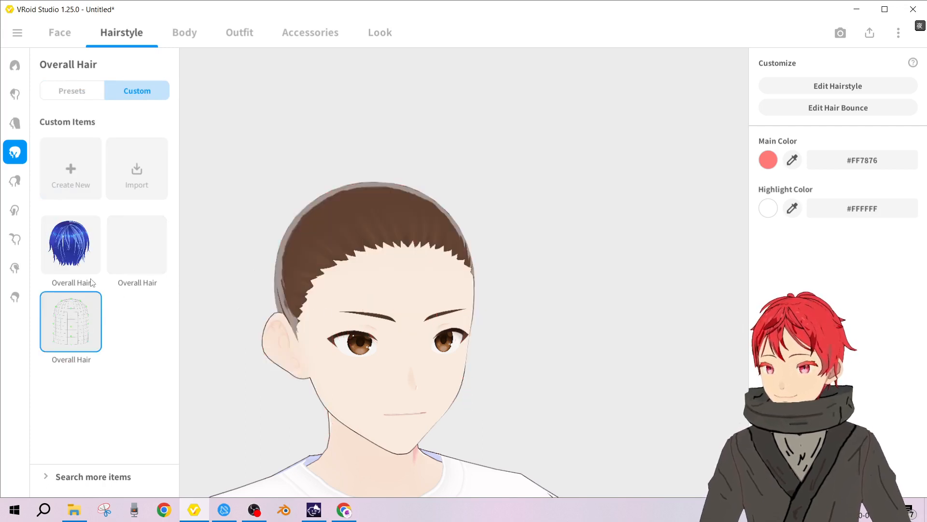
mouse_move(859, 81)
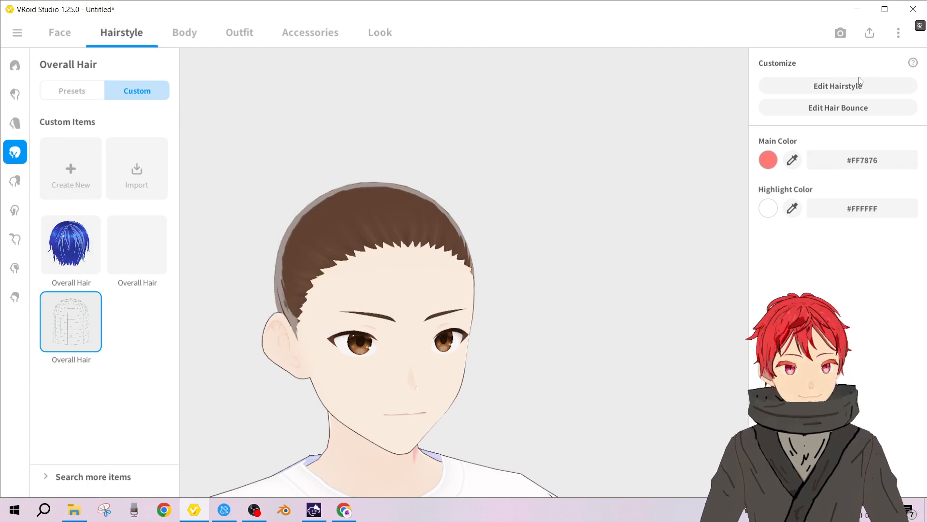
- Draw blue freehand strands over the forehead in Freehand Group 1, then close the hair editor
left_click(838, 85)
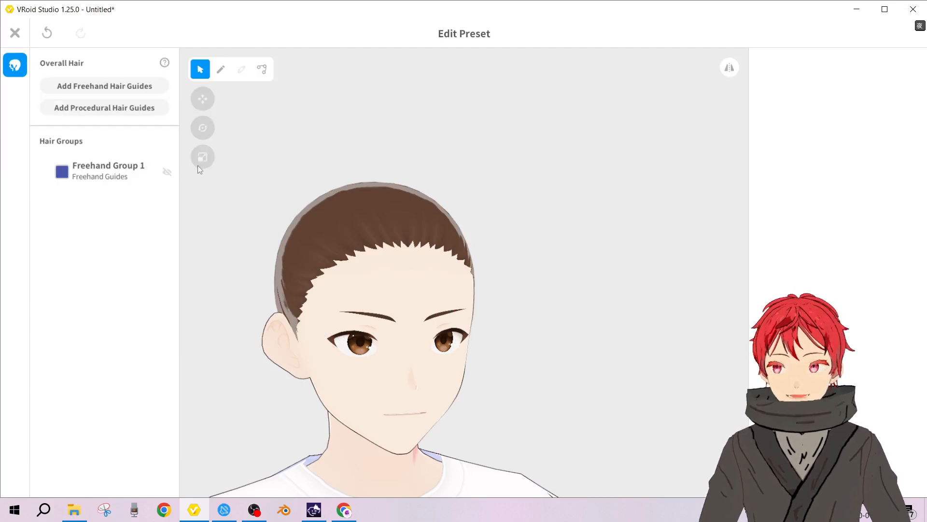
left_click(220, 69)
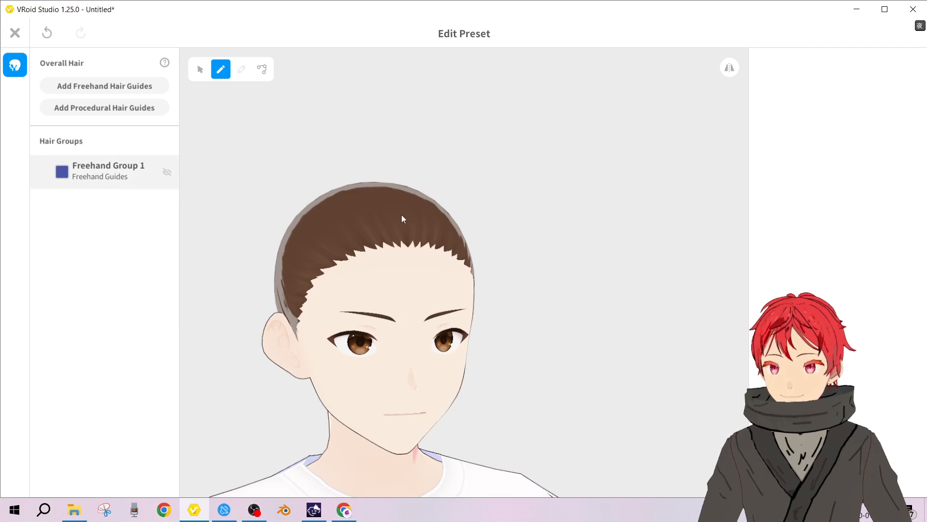
left_click(104, 172)
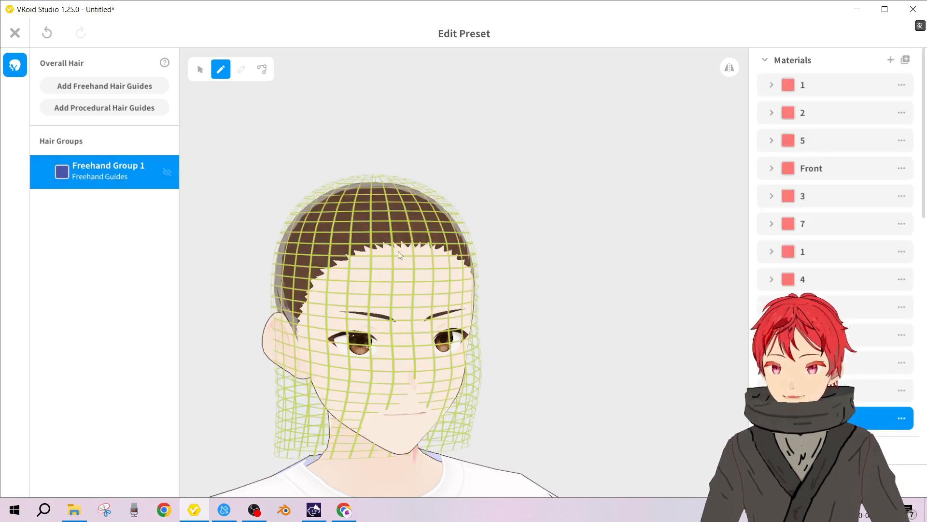
left_click_drag(388, 213, 379, 349)
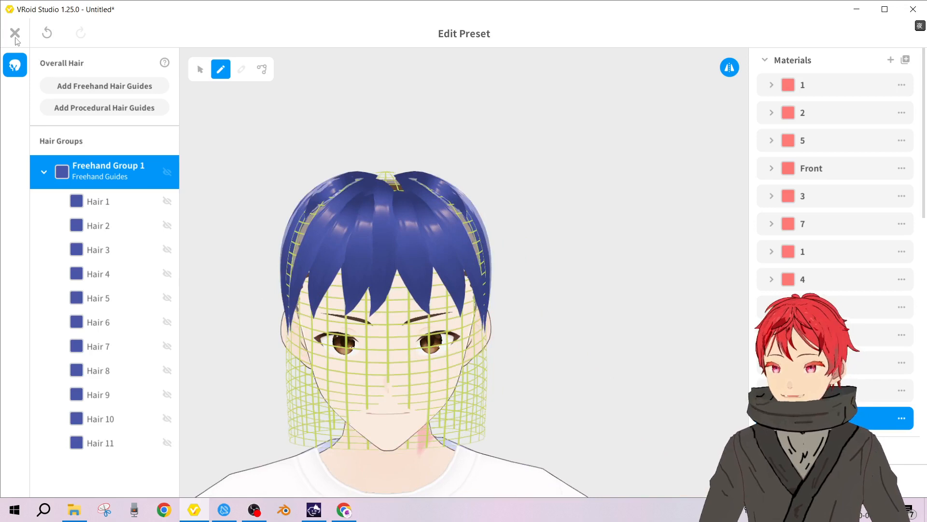
left_click(16, 32)
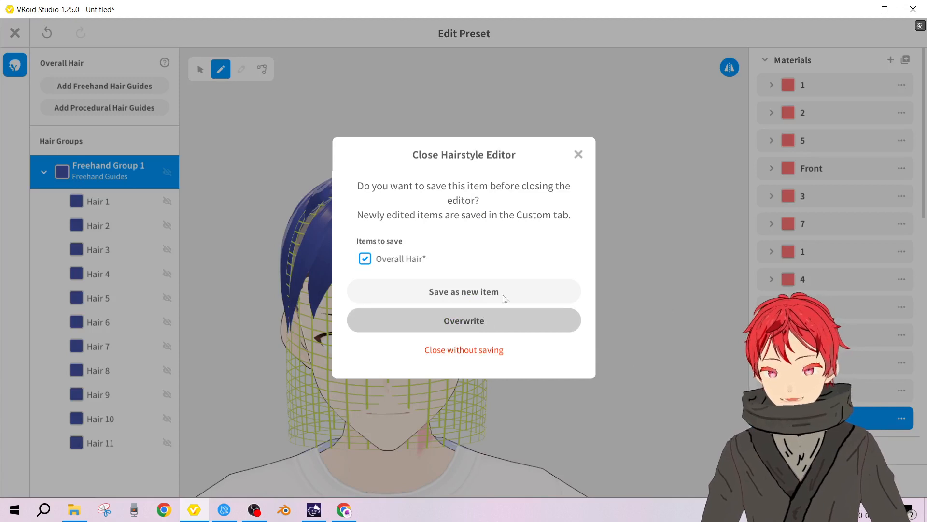
mouse_move(576, 360)
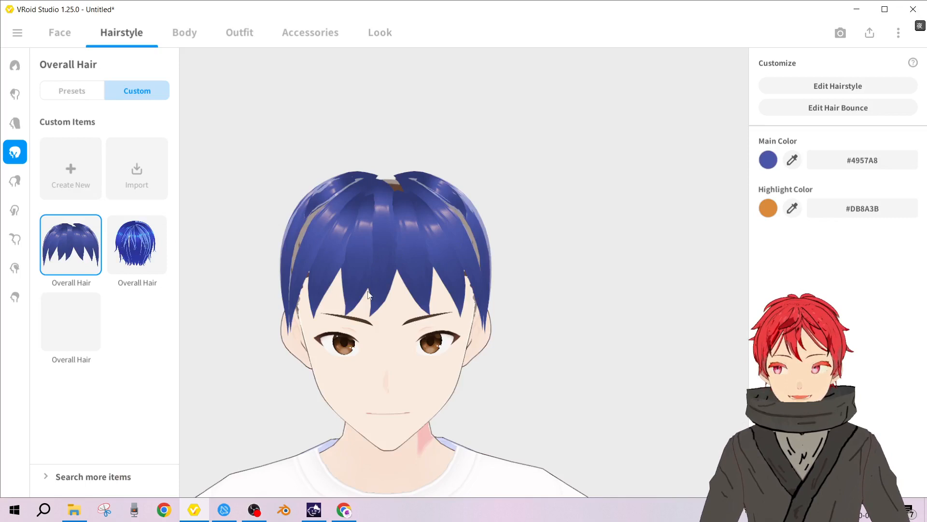
left_click_drag(367, 295, 408, 301)
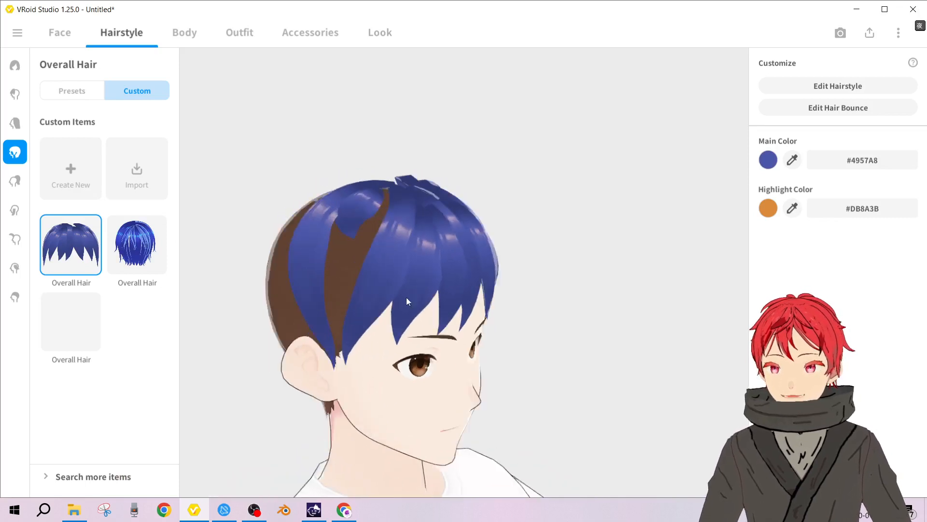
left_click_drag(408, 301, 542, 329)
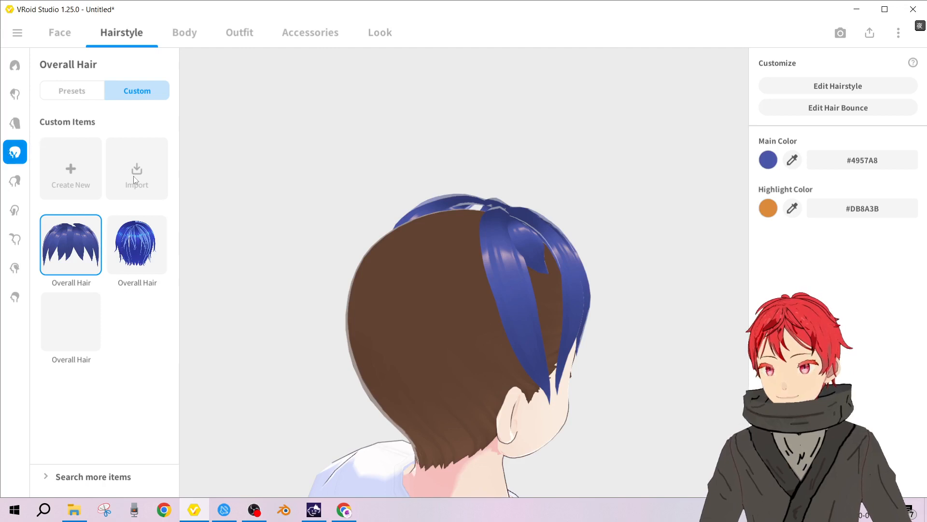
mouse_move(14, 151)
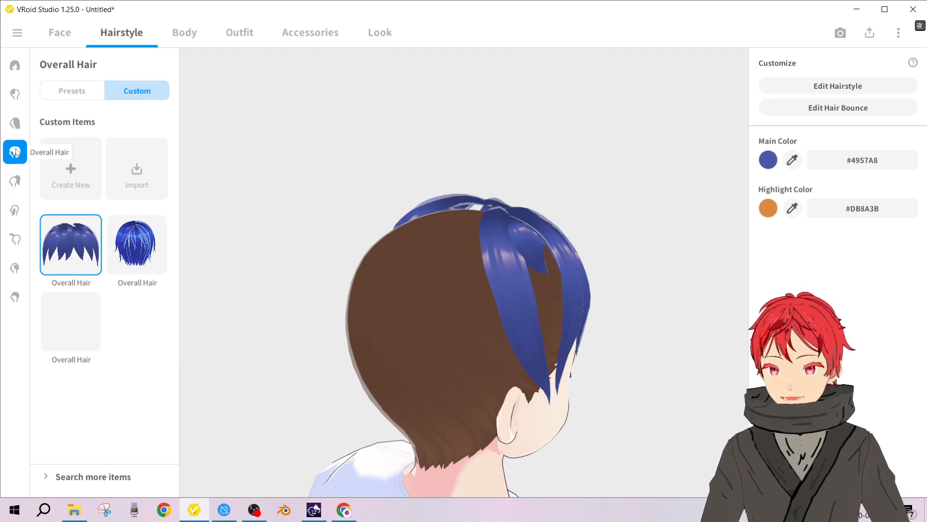
left_click(14, 123)
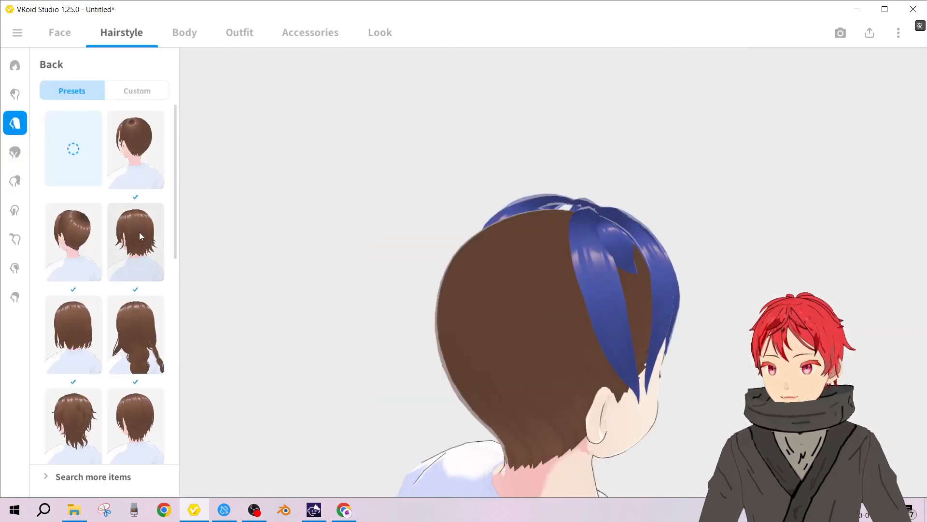
left_click(74, 241)
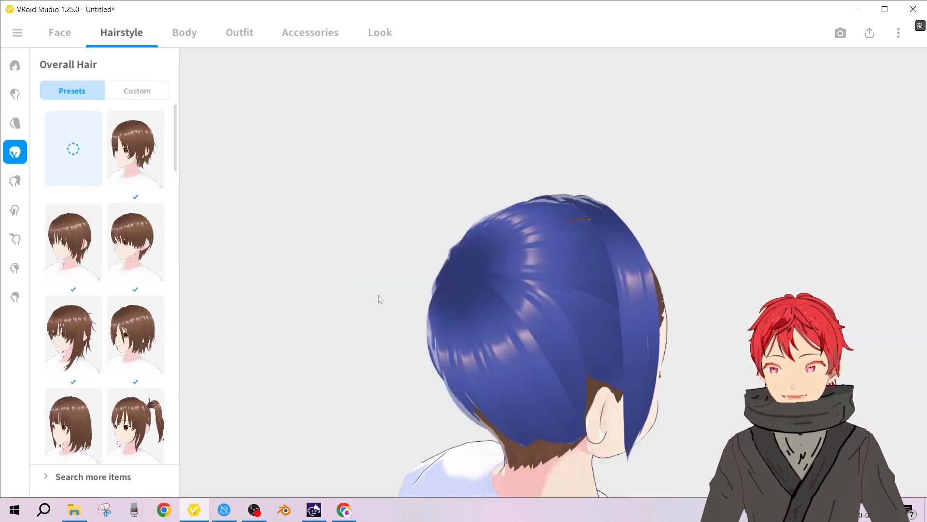
mouse_move(139, 101)
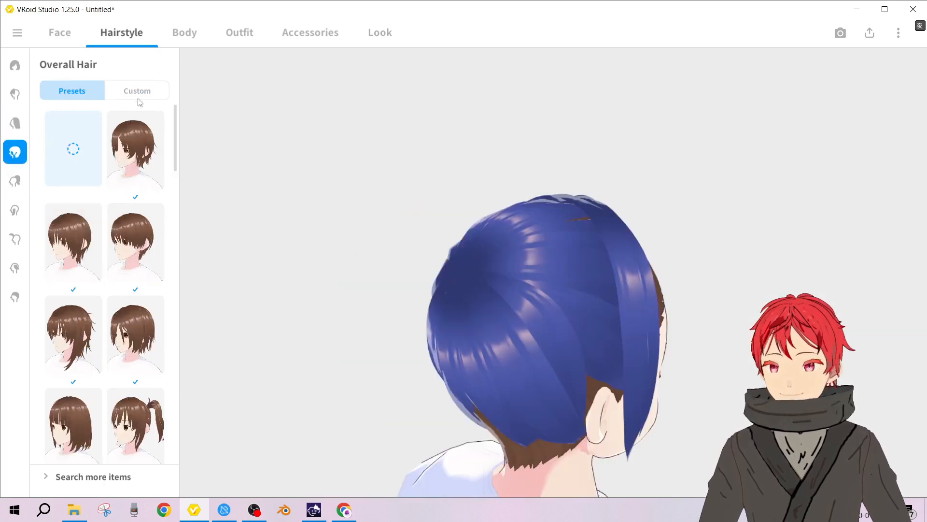
left_click(138, 91)
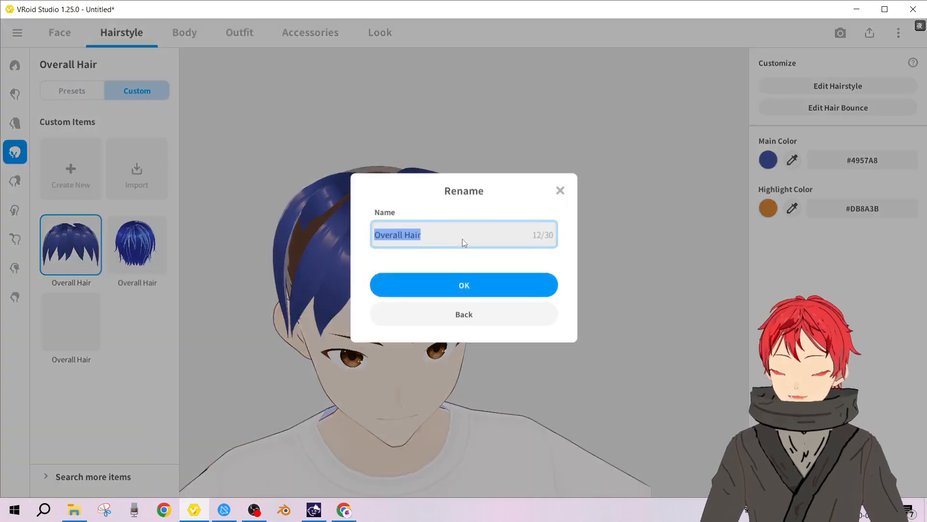
- Rename the hair item to 'h', show the Front hair custom items, and bring up the Start menu
type("h")
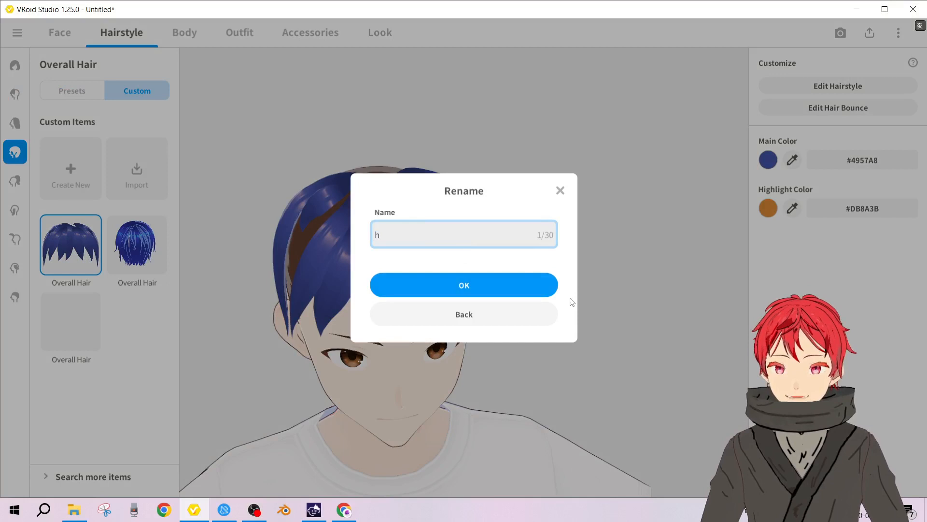
left_click(463, 284)
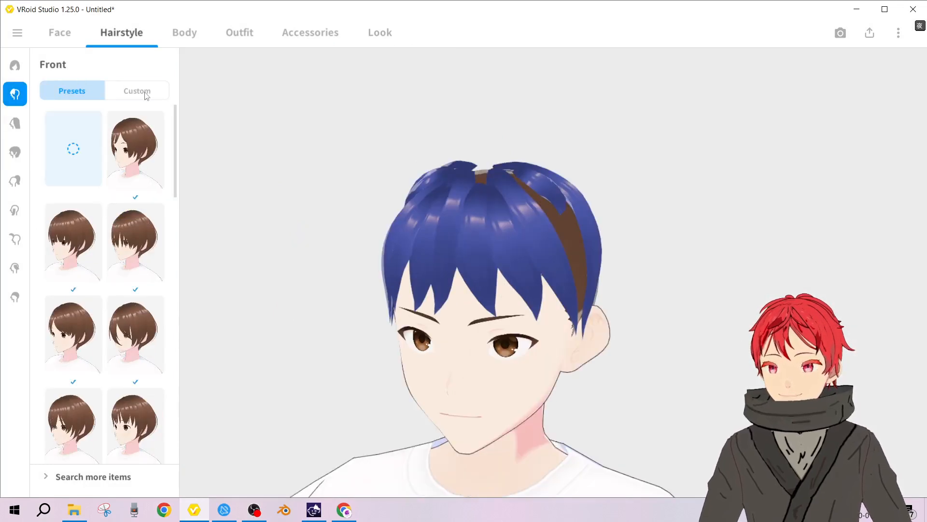
left_click(137, 91)
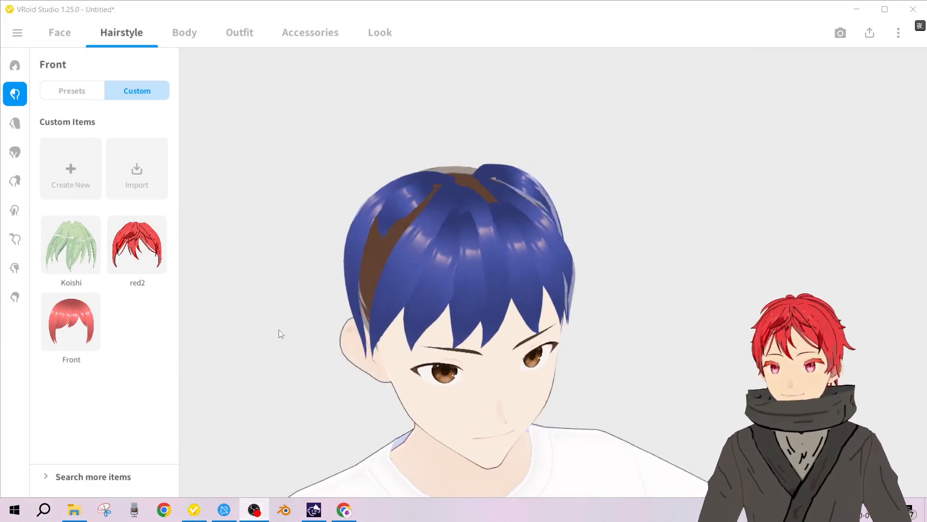
mouse_move(23, 101)
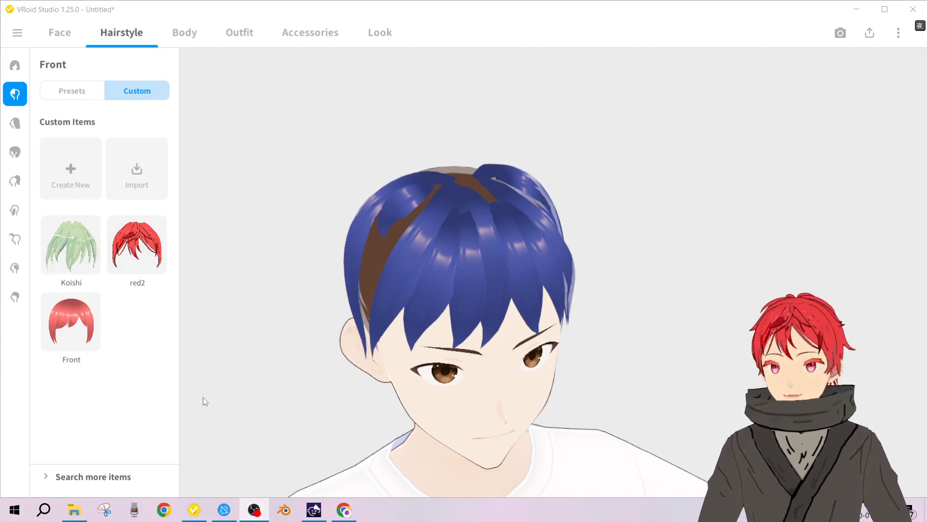
mouse_move(77, 395)
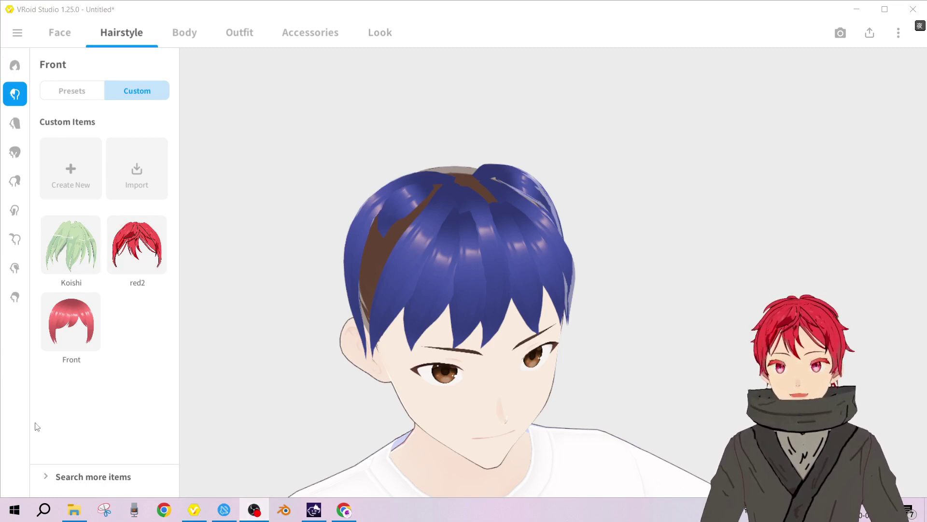
left_click(13, 510)
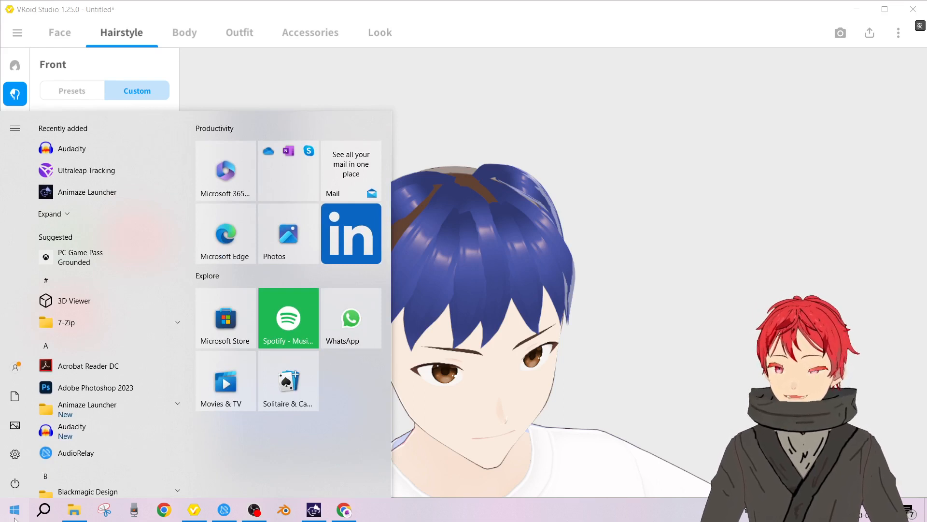
- Go from %appdata% up to AppData and into LocalLow > pixiv
type("%a")
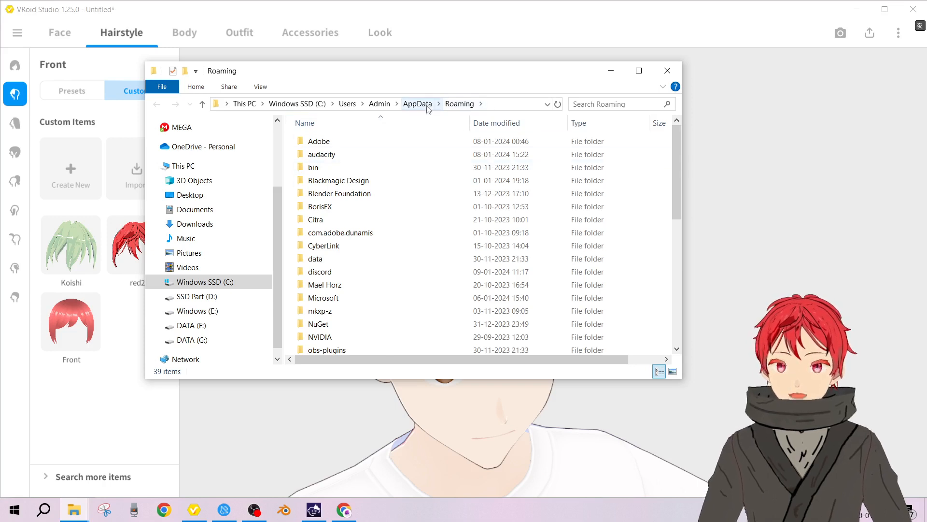
left_click(418, 105)
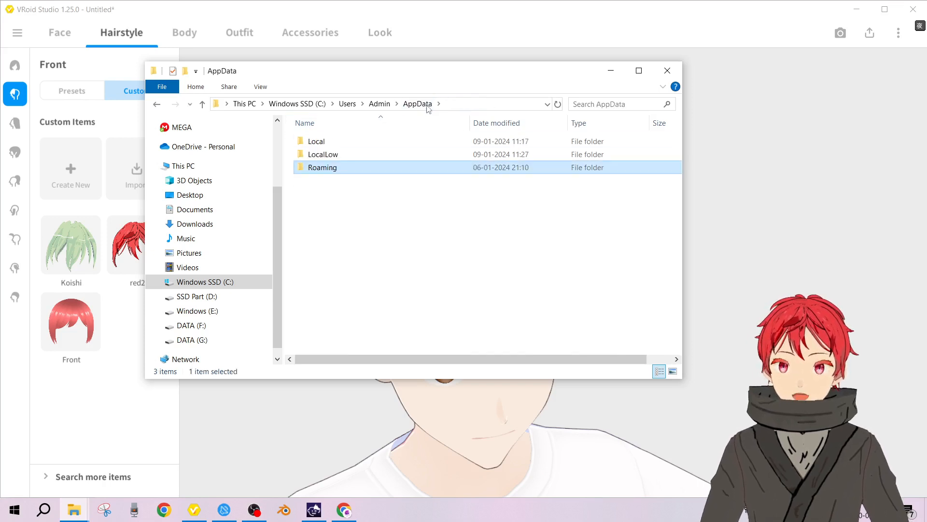
double_click(323, 167)
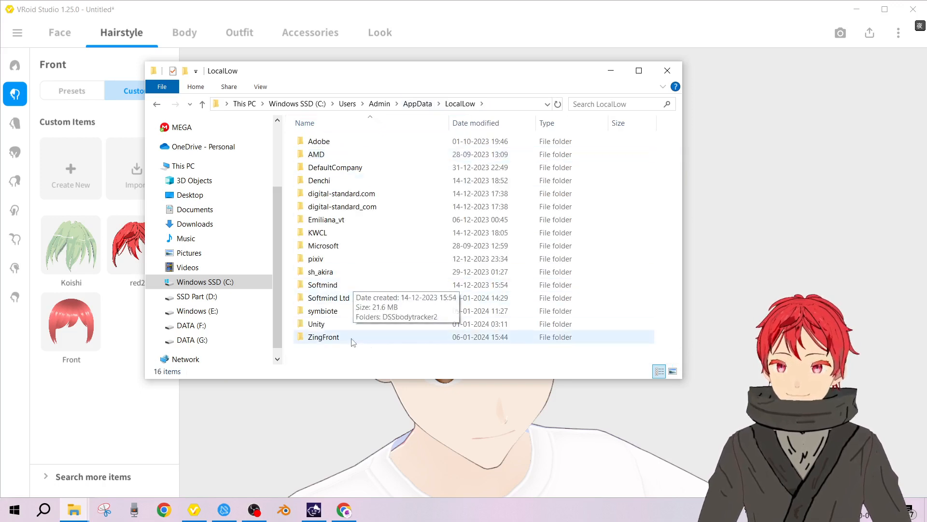
mouse_move(259, 410)
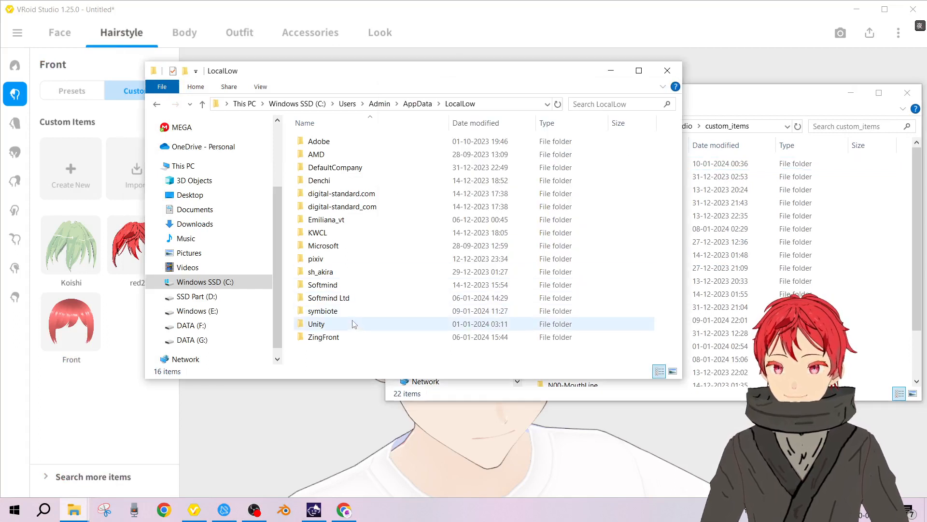
double_click(315, 259)
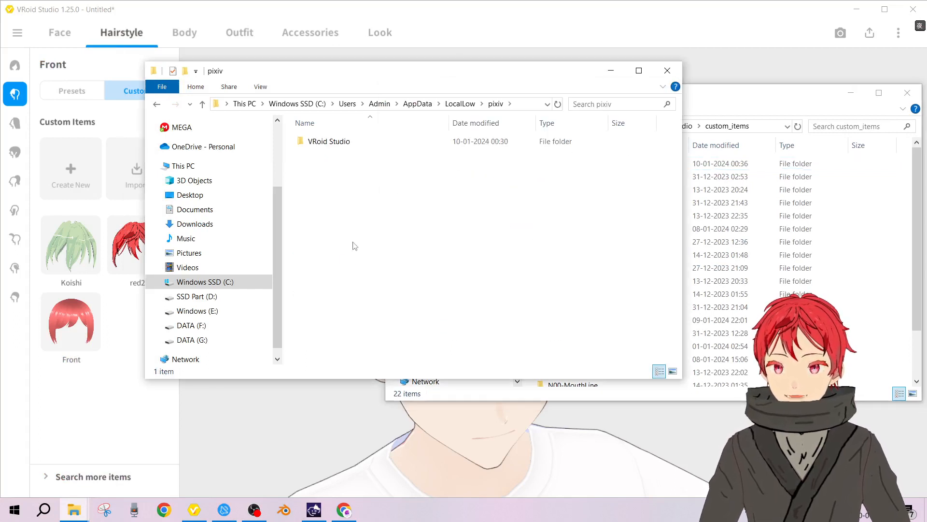
- Enter the VRoid Studio custom_items folder listing the N00 category folders
double_click(328, 141)
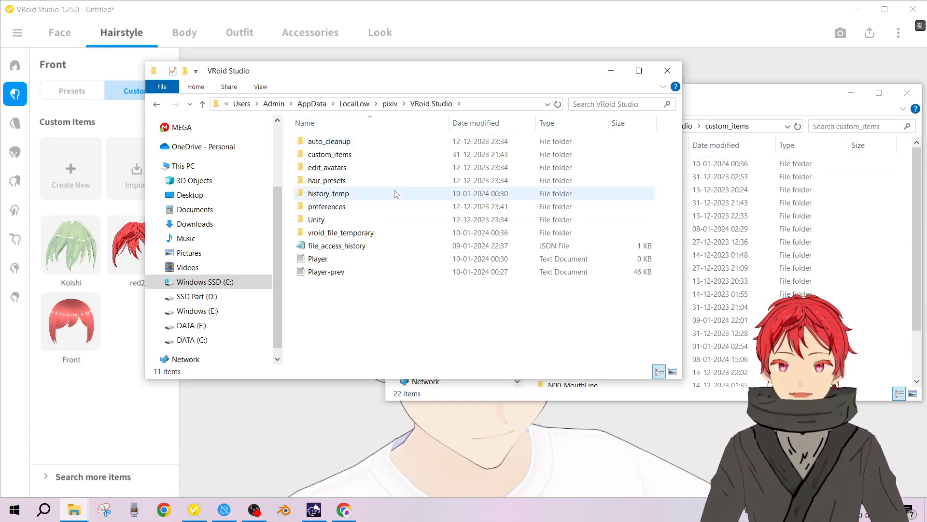
double_click(328, 154)
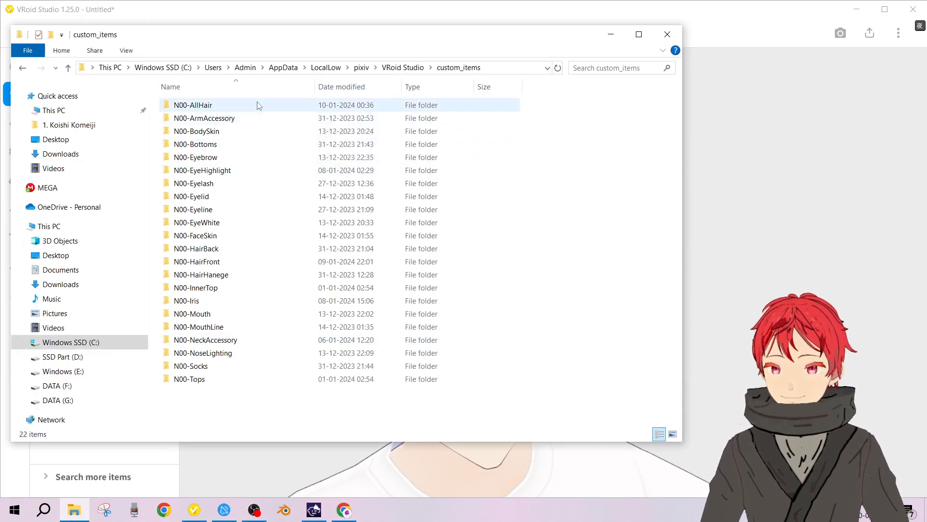
double_click(192, 105)
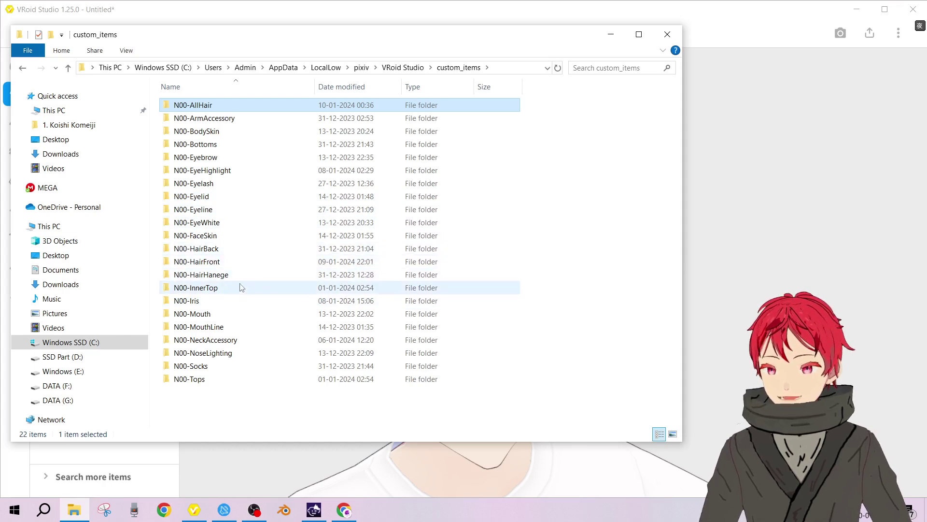
double_click(201, 274)
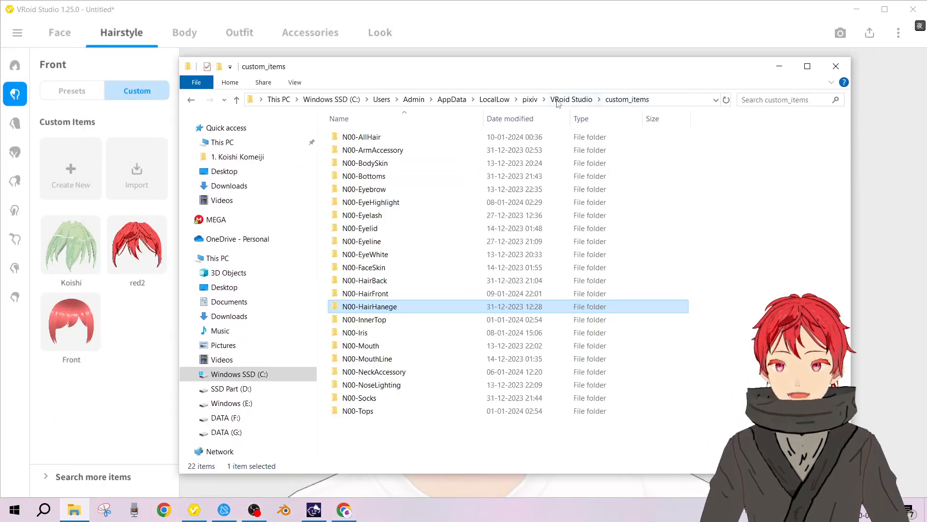
mouse_move(14, 124)
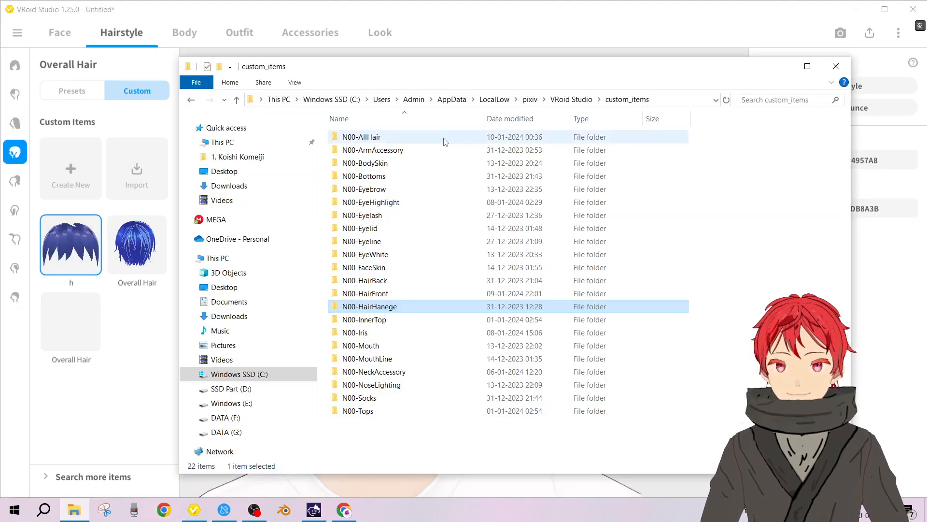
mouse_move(15, 210)
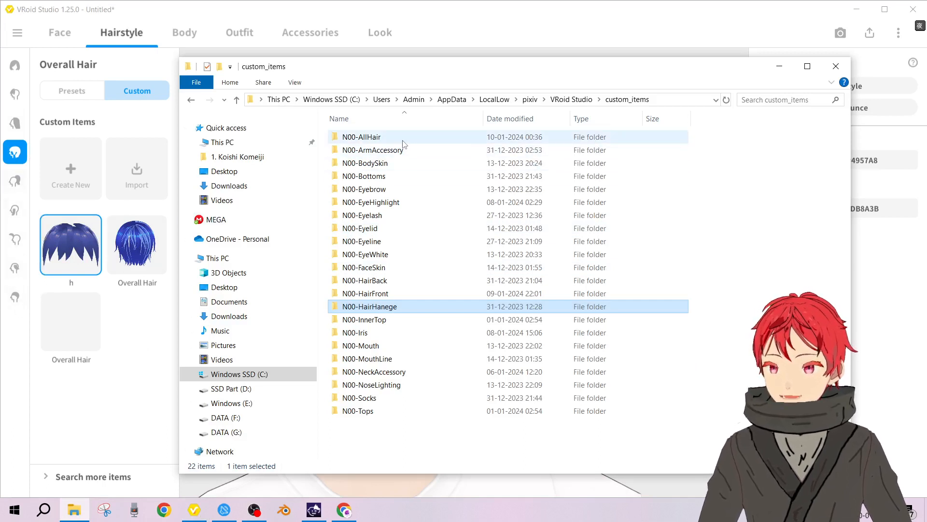
- Enter the N00-AllHair folder and sort its item files by date modified
left_click(361, 137)
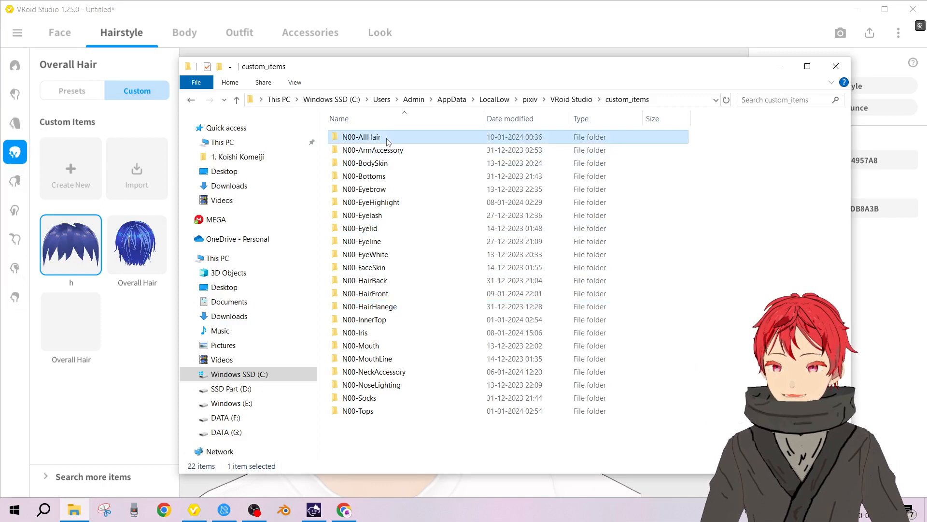
double_click(362, 138)
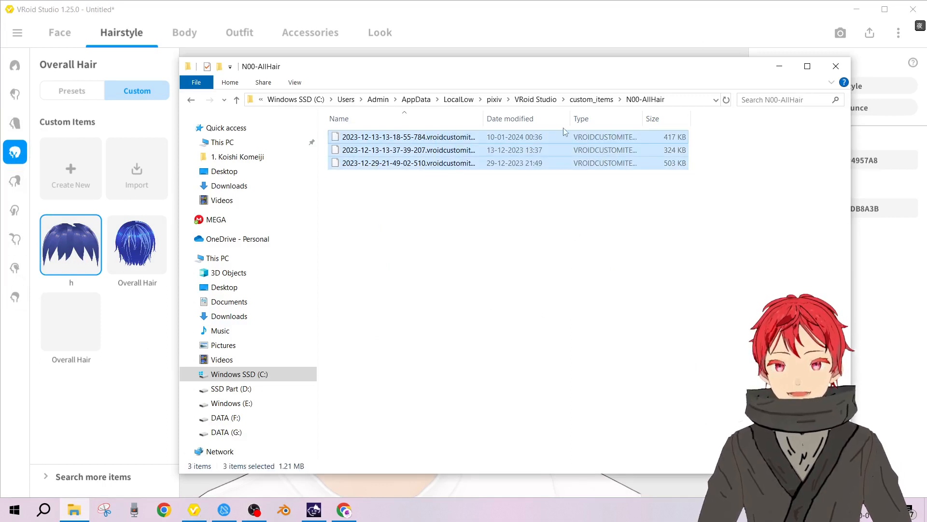
left_click(407, 137)
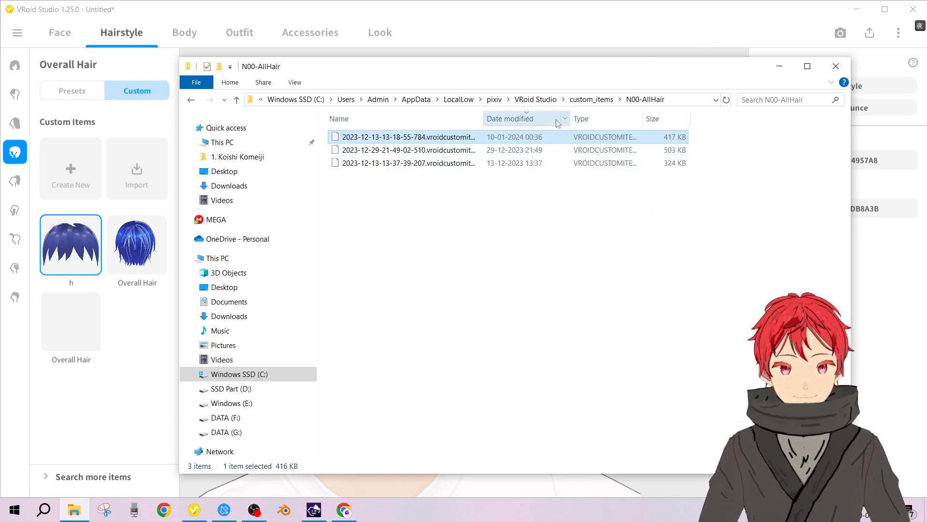
left_click(510, 118)
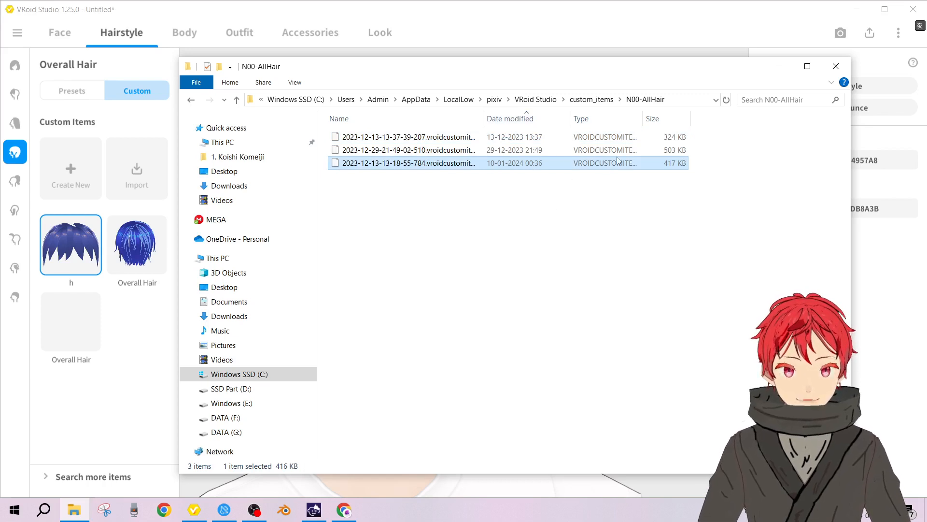
mouse_move(474, 165)
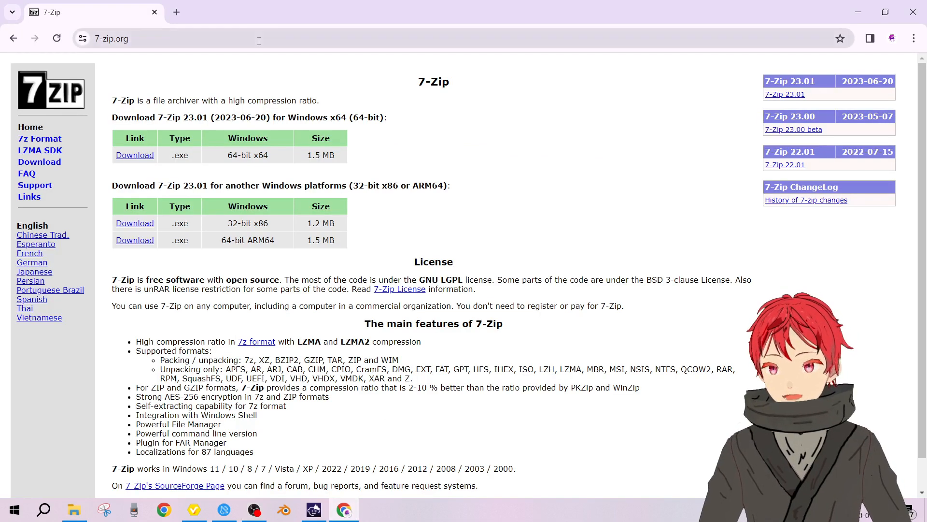
- Download the 7-Zip 64-bit ARM64 installer 7z2301-arm64.exe from 7-zip.org
left_click(112, 39)
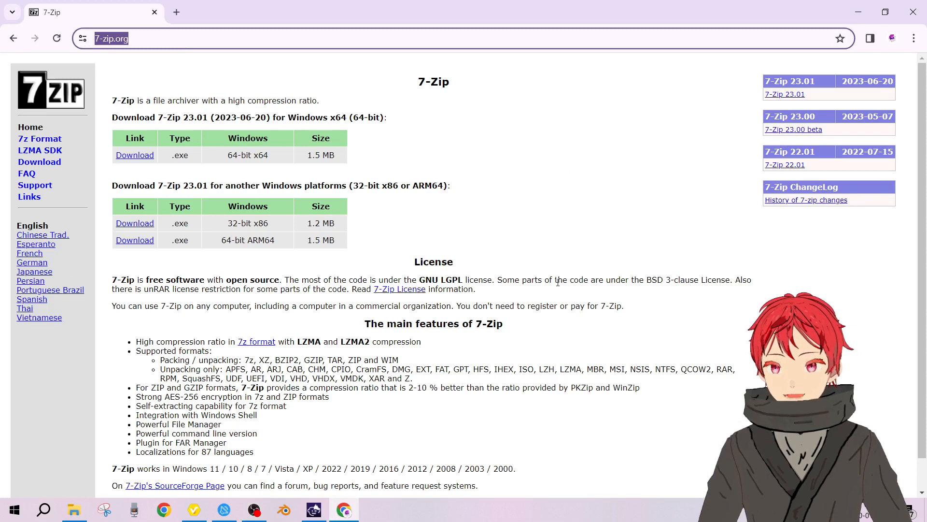
left_click_drag(222, 306, 323, 306)
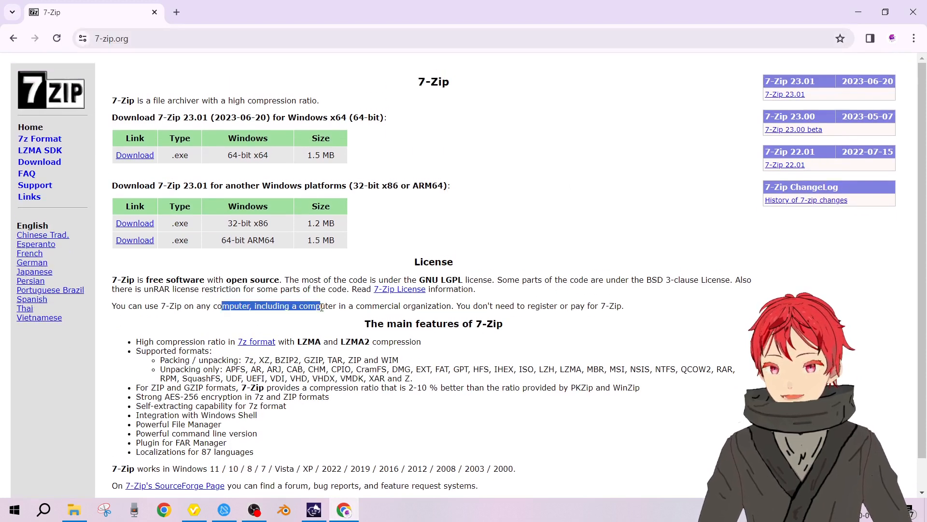
left_click(461, 311)
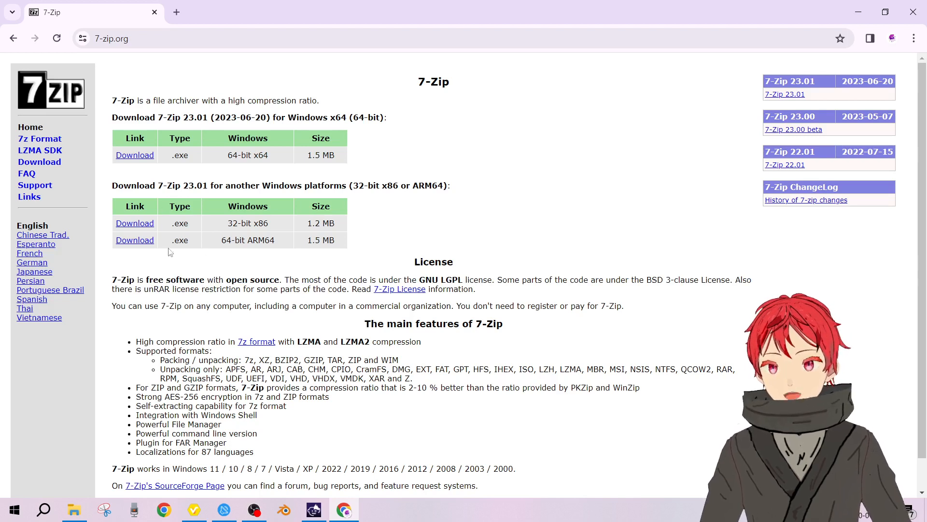
mouse_move(134, 244)
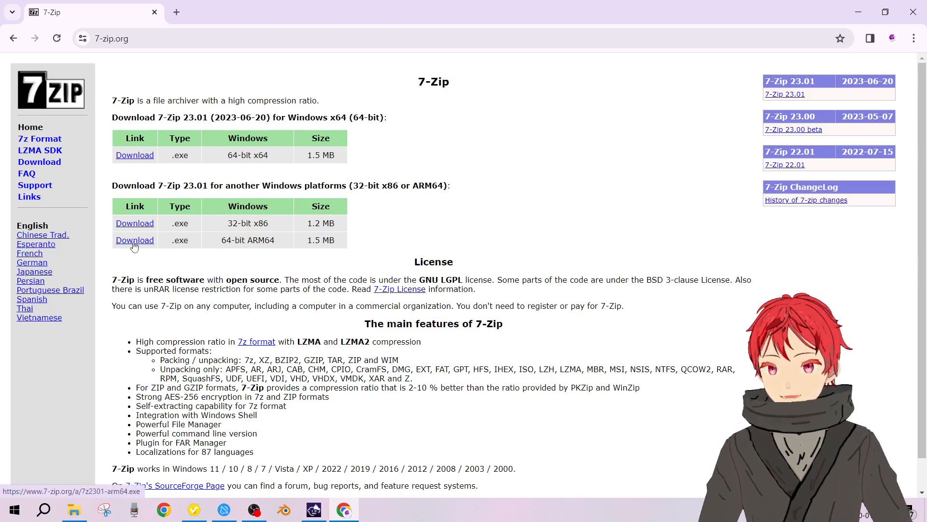
left_click(134, 239)
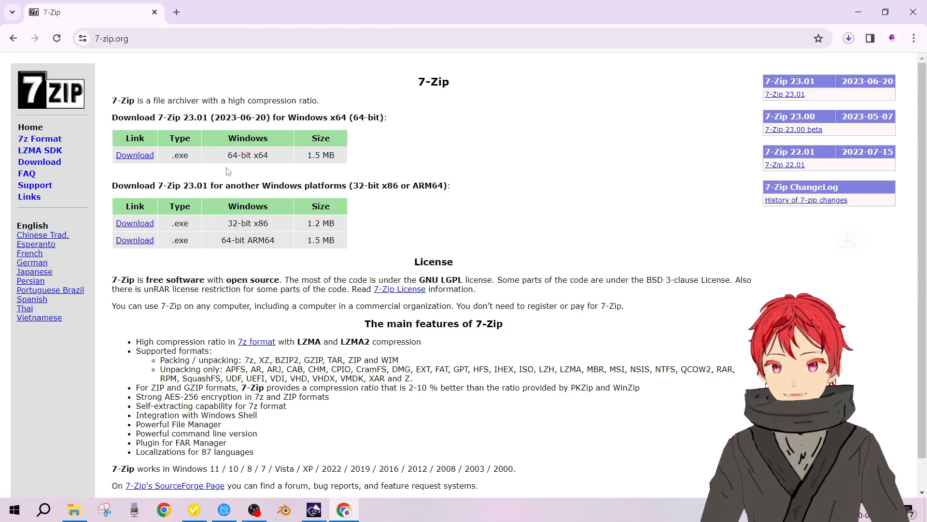
- Check and dismiss the downloads list, then return to the custom items folder window
left_click(848, 37)
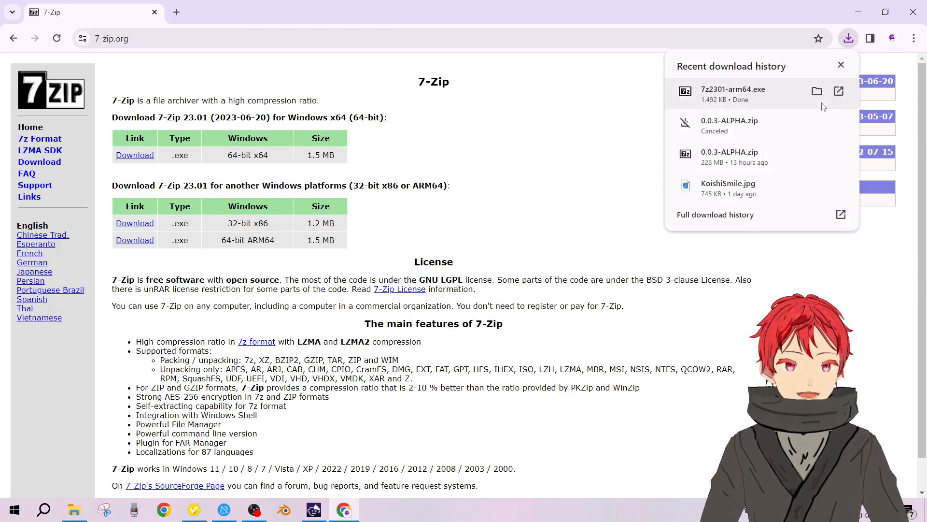
left_click(817, 90)
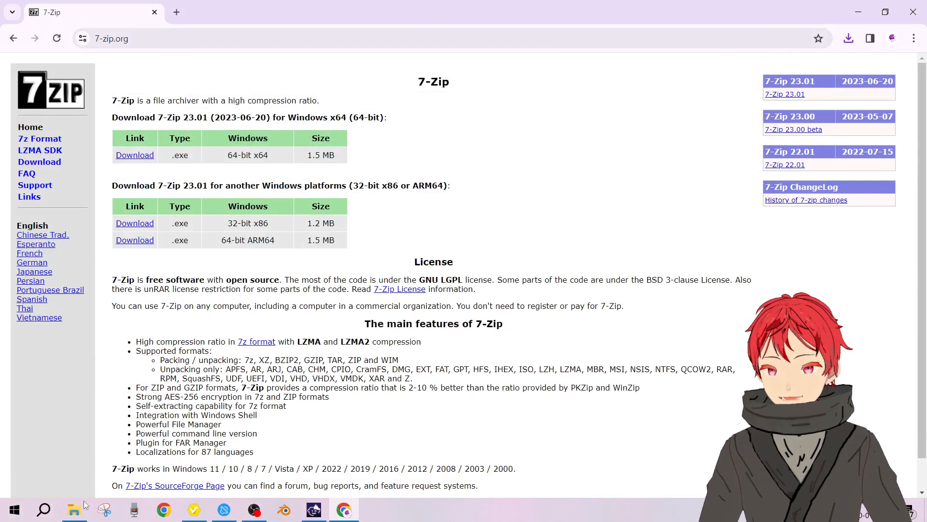
left_click(75, 511)
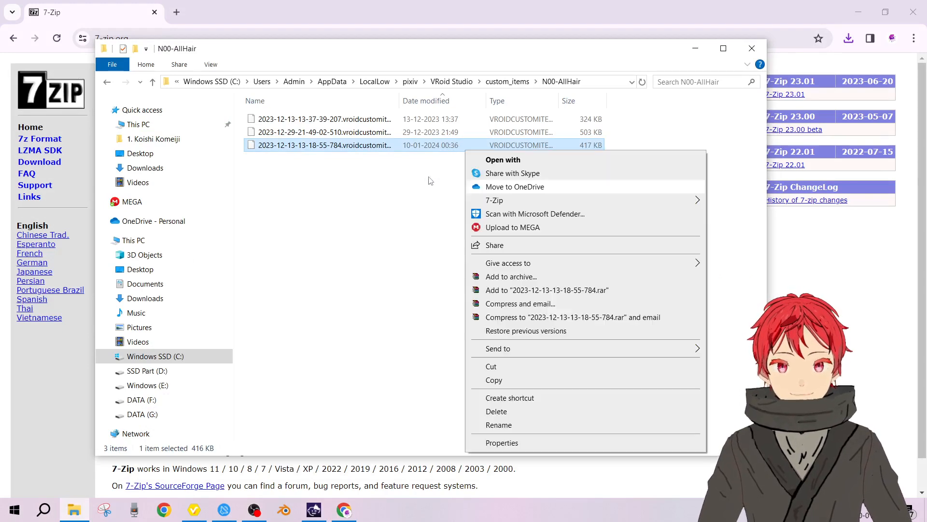
mouse_move(452, 150)
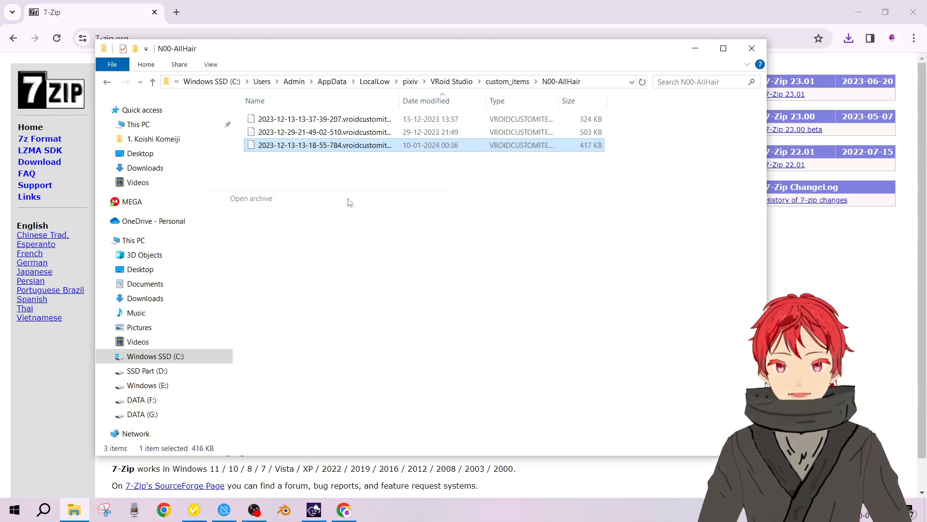
- View the newest .vroidcustomitem as a 7-Zip archive and bring up its v1customitem meta.json
double_click(325, 145)
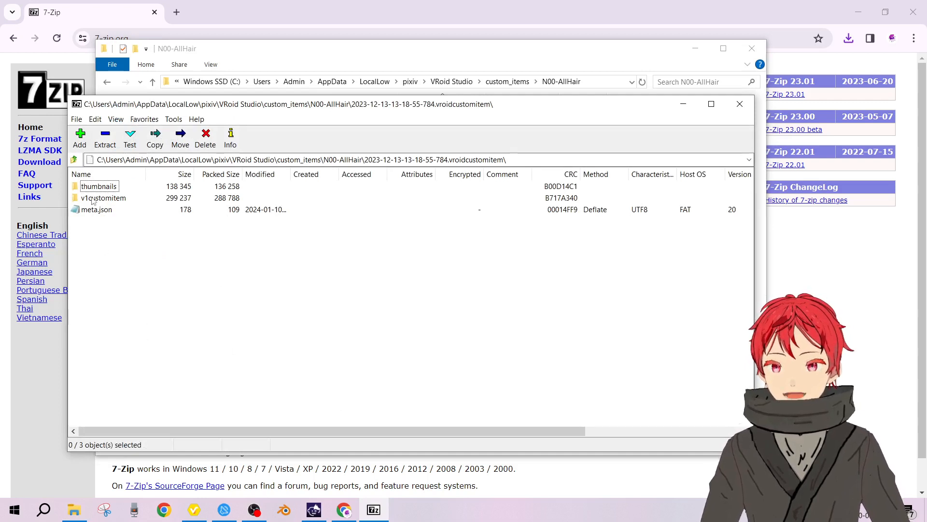
double_click(103, 197)
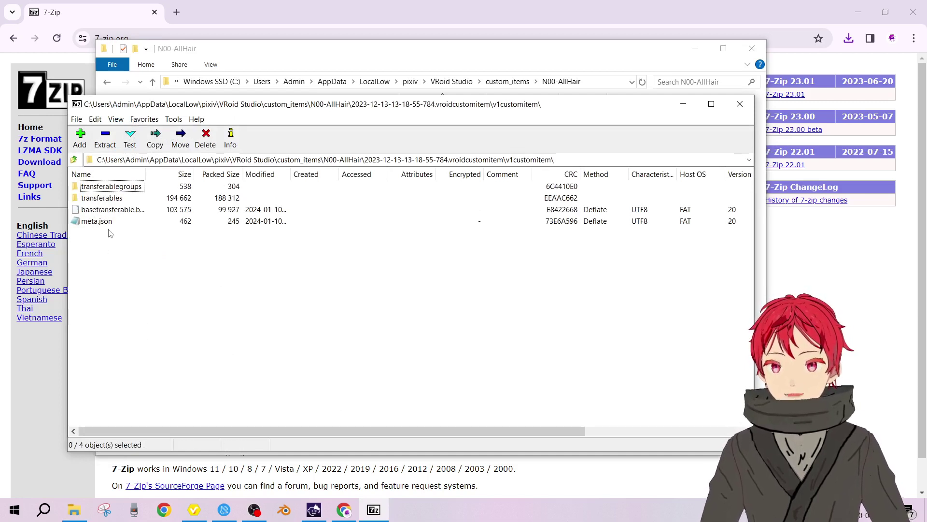
double_click(96, 220)
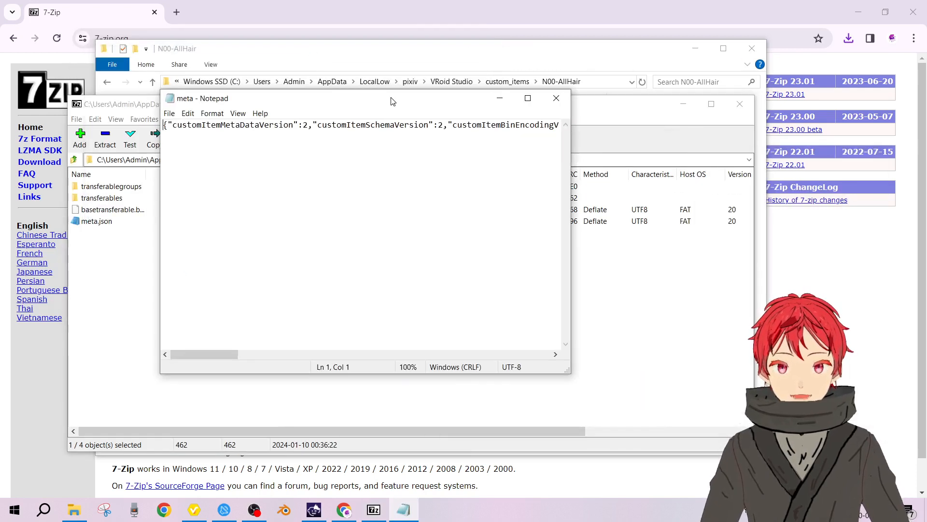
- Locate TransferableGroupType.N00.Level1.AllHair in meta.json, select AllHair, and return to VRoid Studio
left_click_drag(204, 354, 443, 354)
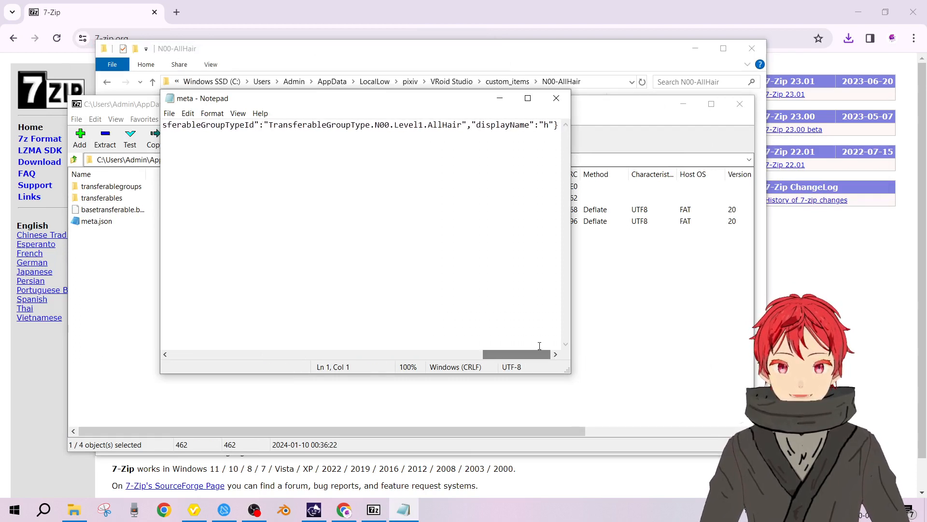
double_click(495, 125)
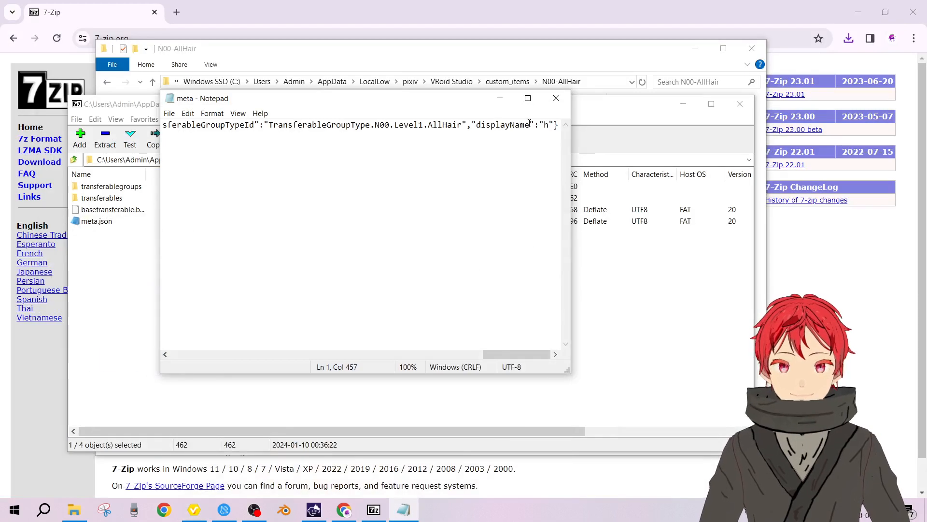
left_click(417, 129)
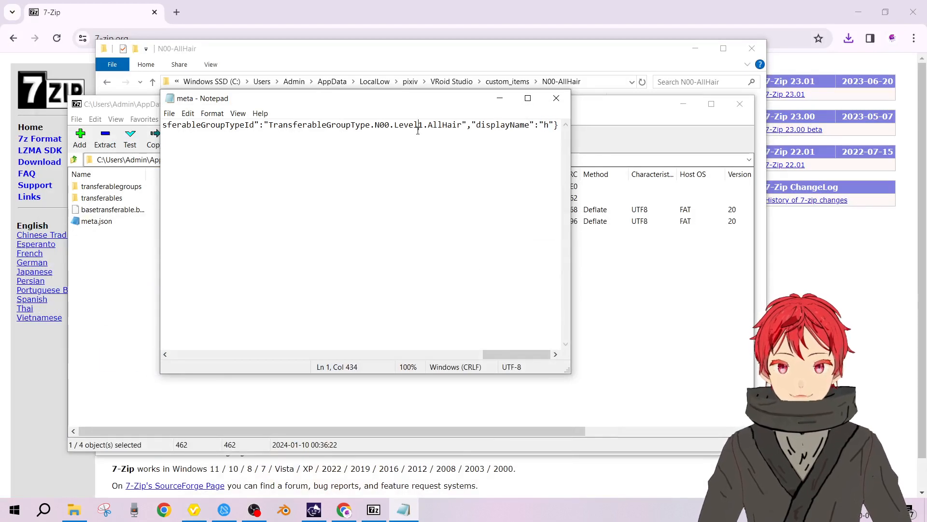
double_click(443, 124)
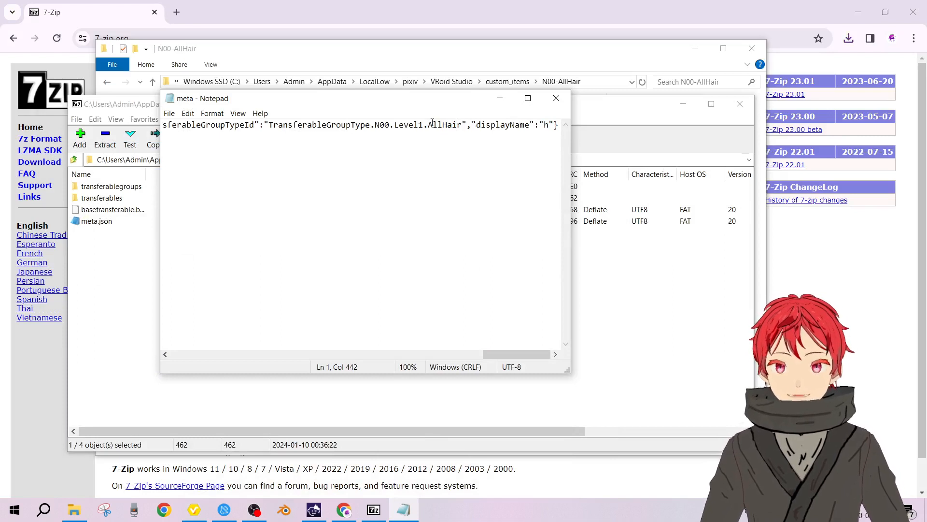
double_click(444, 125)
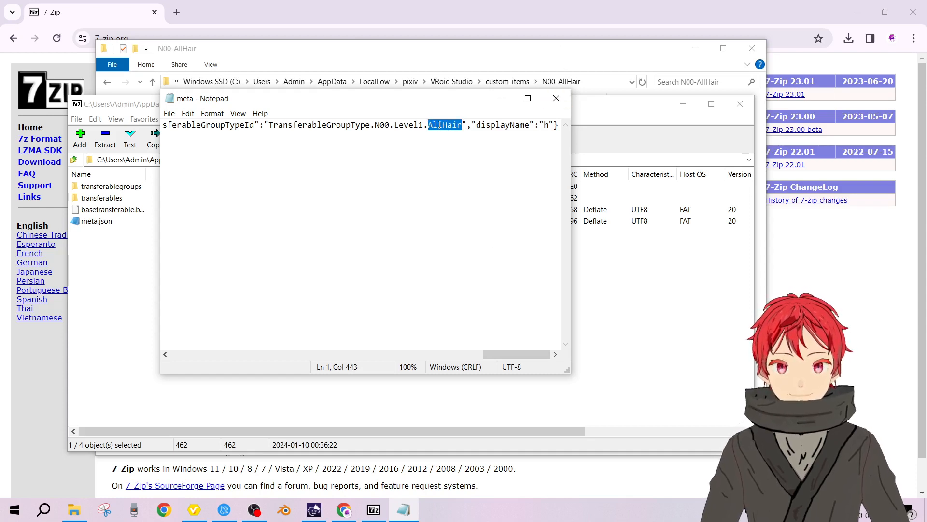
left_click(193, 509)
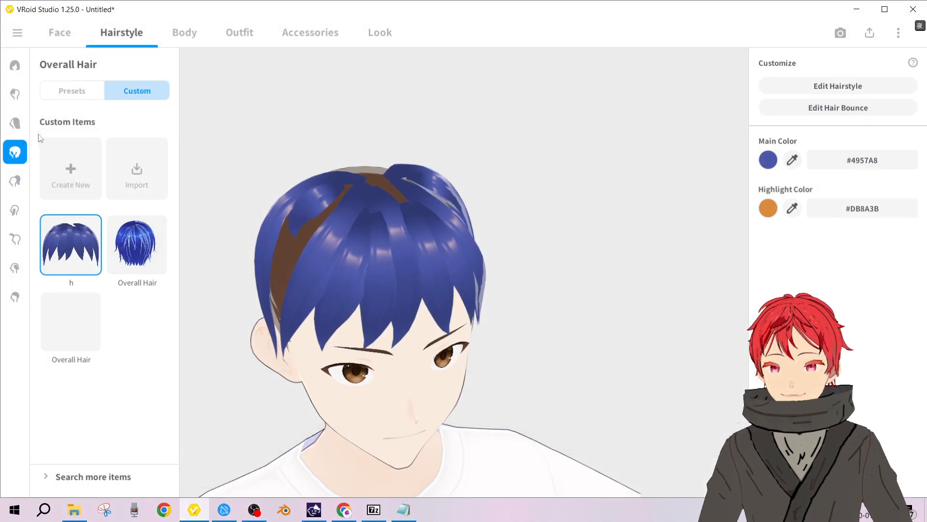
- Glance at the Front hair category, then return to meta.json in Notepad
left_click(16, 95)
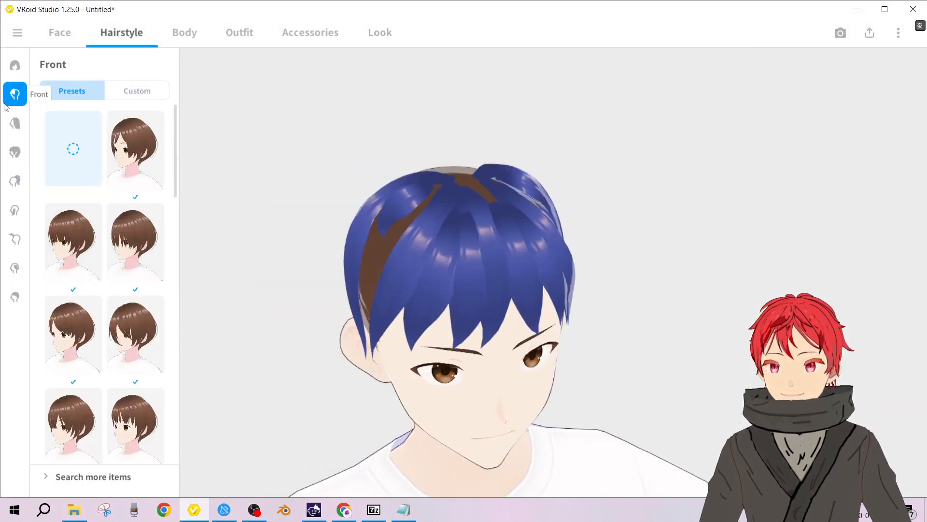
left_click(137, 91)
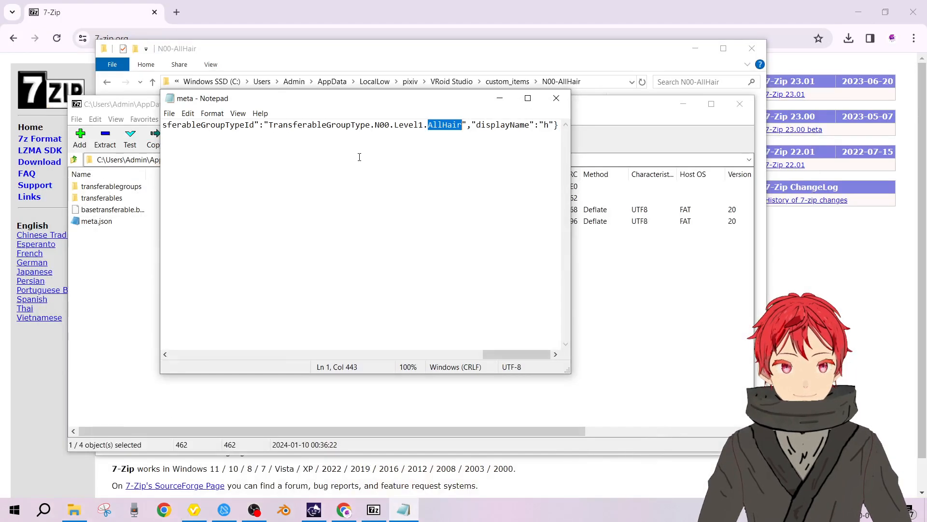
mouse_move(459, 143)
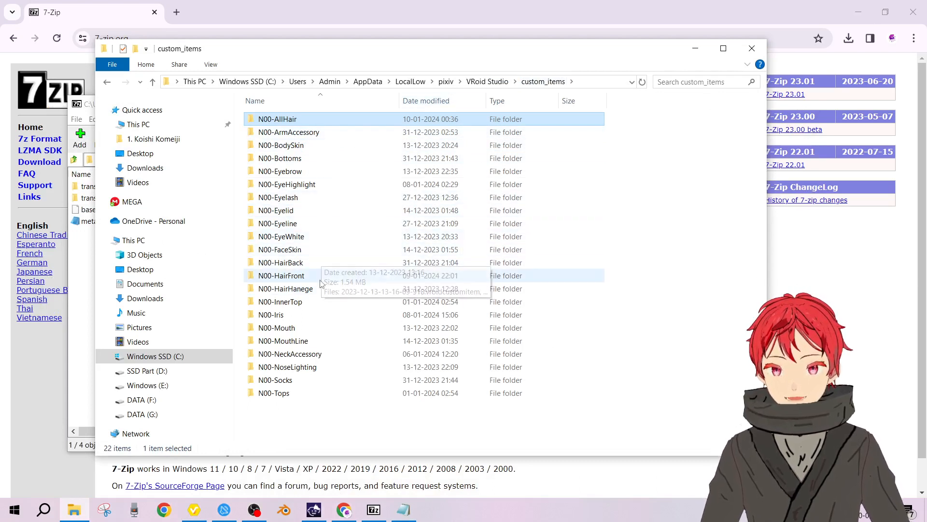
- Open the newest N00-HairFront item as an archive and read its v1customitem meta.json
double_click(281, 276)
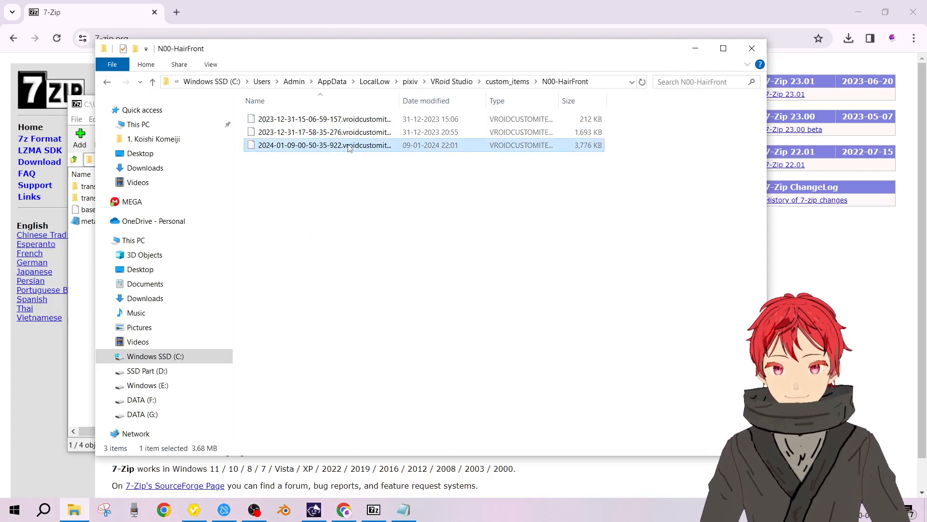
right_click(350, 145)
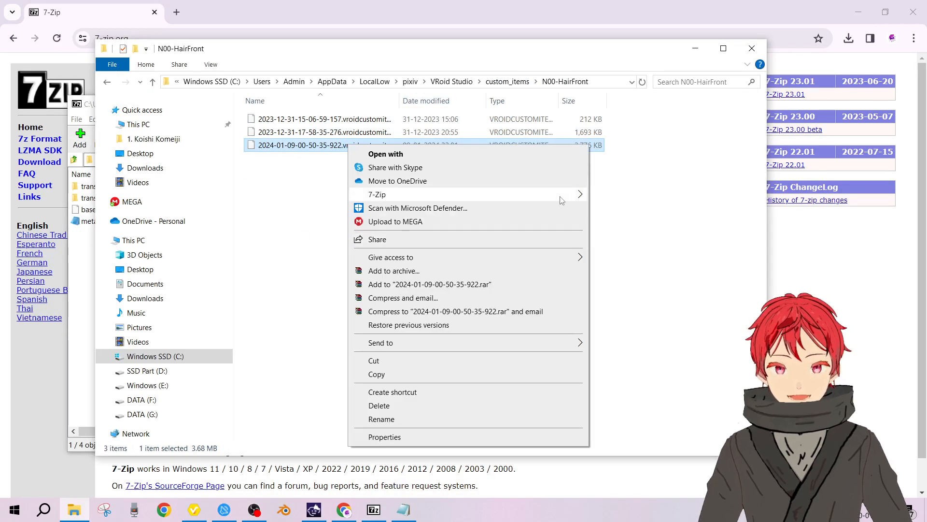
left_click(377, 194)
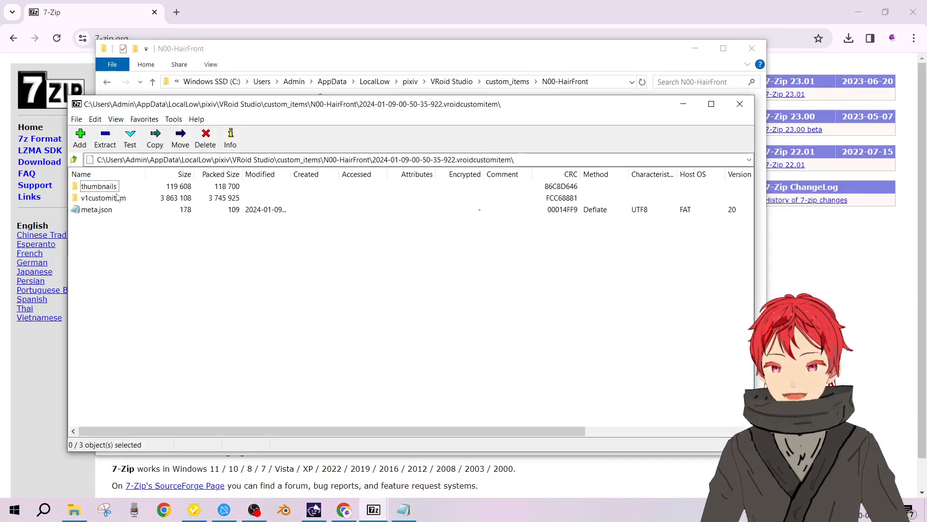
double_click(102, 197)
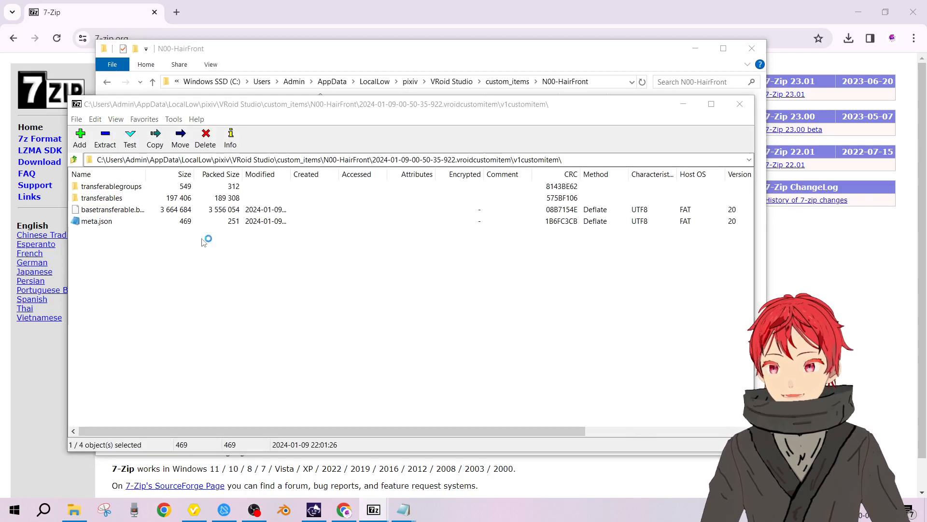
double_click(94, 221)
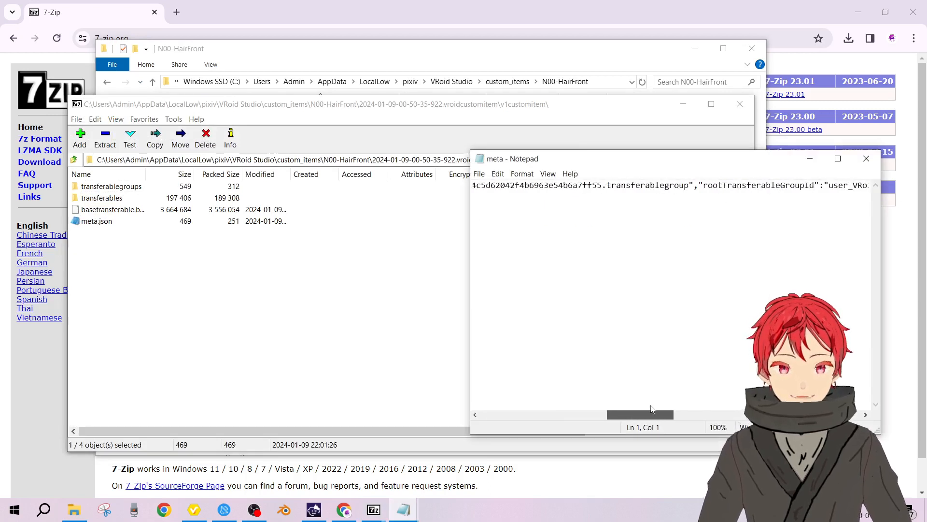
- Locate the group type HairFront in that meta.json and close the file
scroll("right", 3)
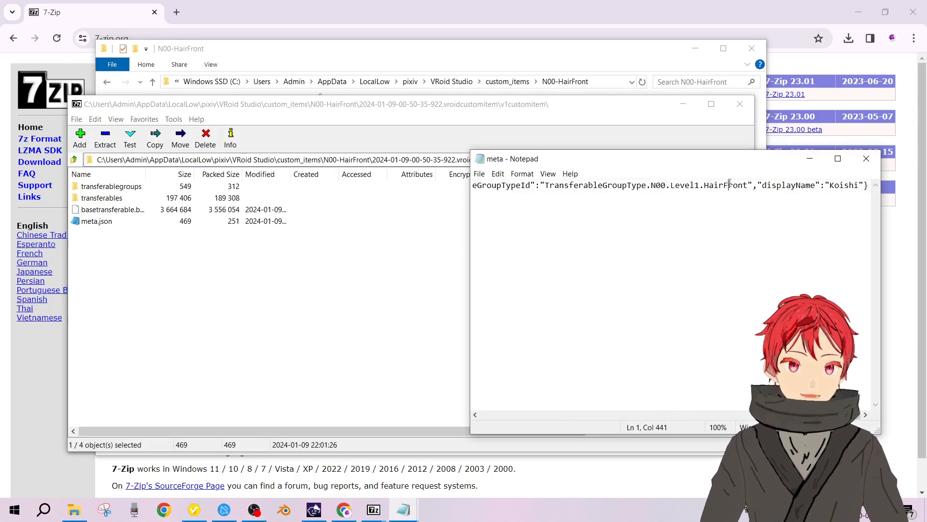
key("ctrl+a")
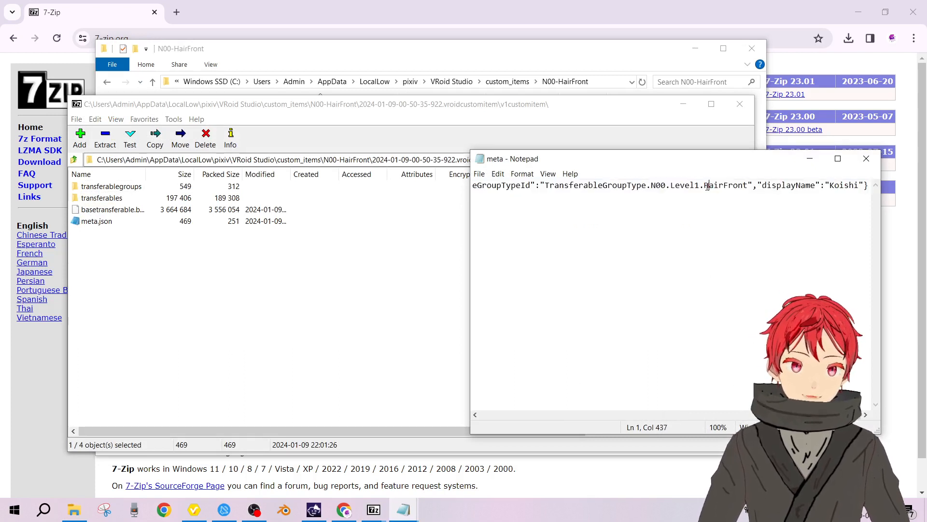
double_click(725, 184)
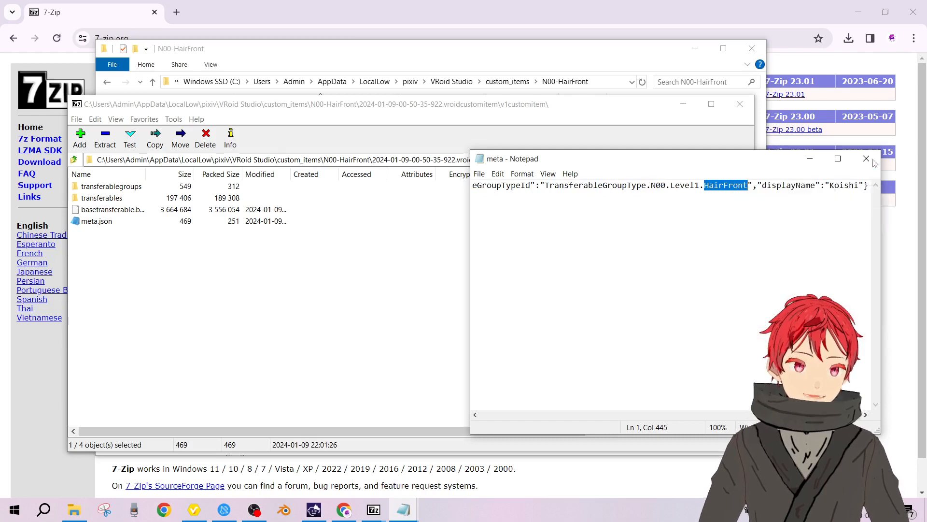
left_click(865, 159)
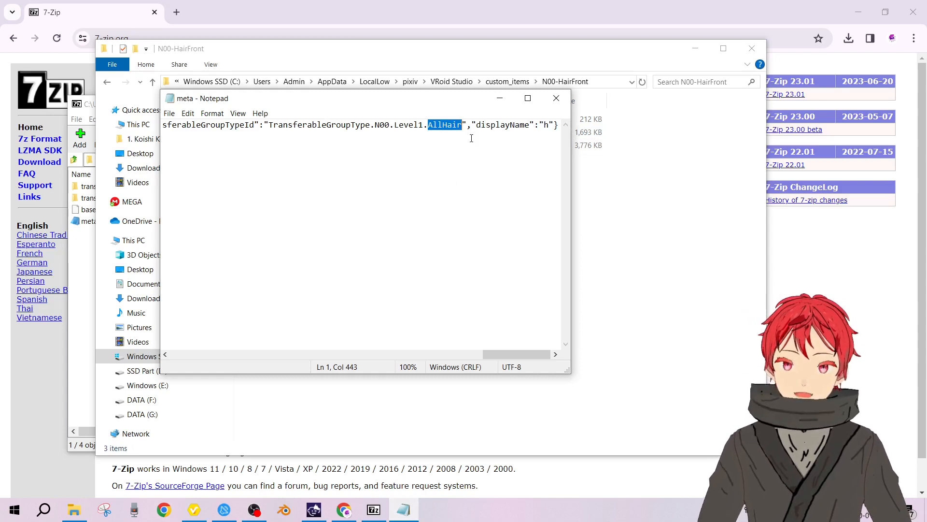
- Change the h item's group type from AllHair to HairFront, save, and update it in the archive
type("HairFront")
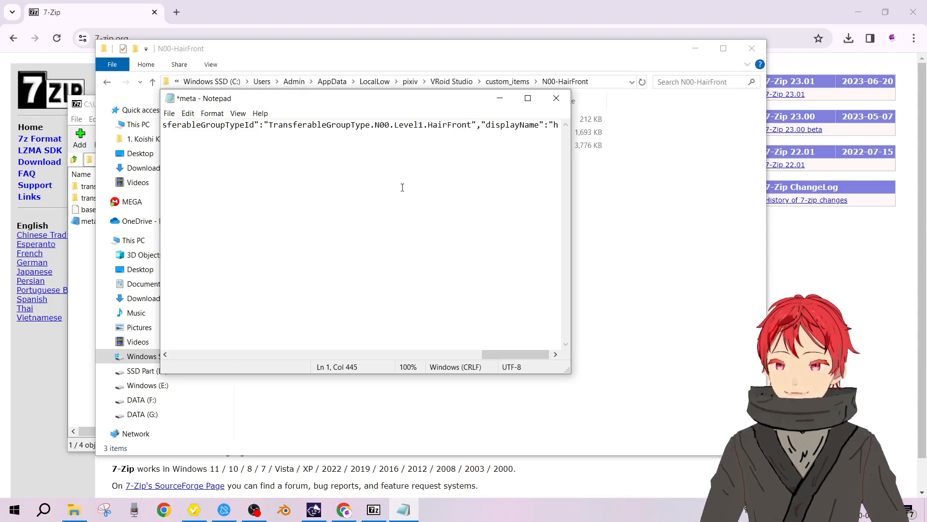
left_click(556, 98)
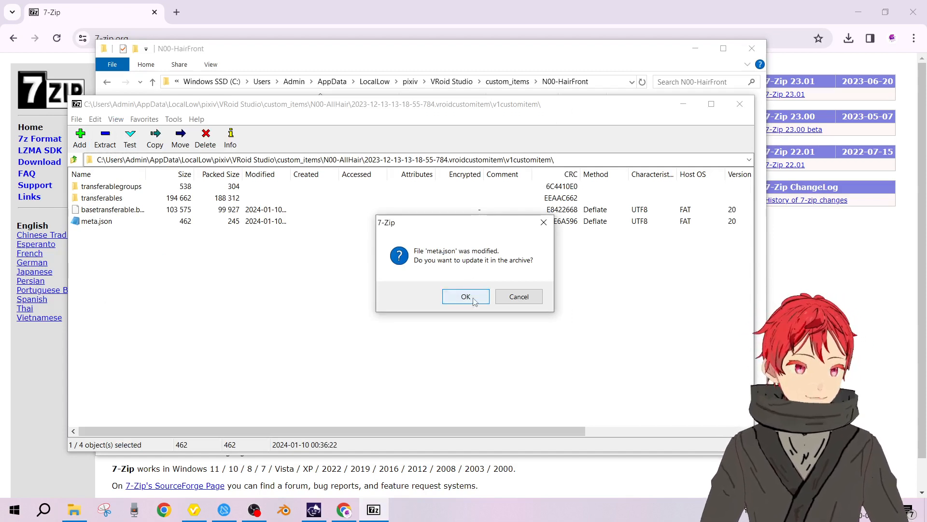
left_click(466, 296)
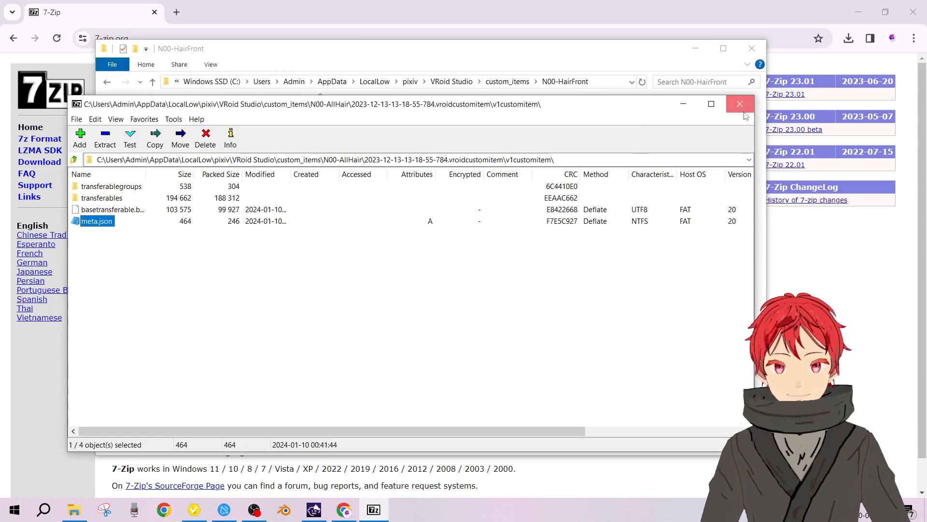
left_click(740, 104)
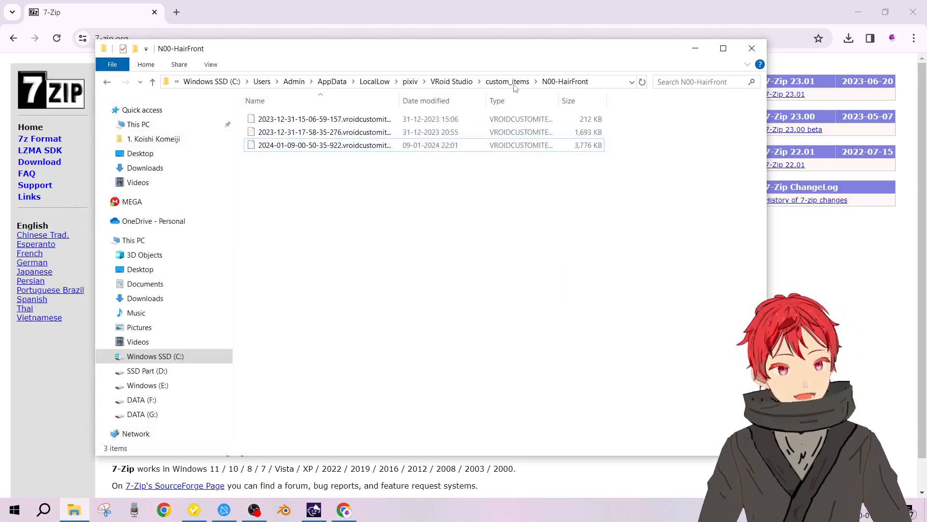
left_click(508, 81)
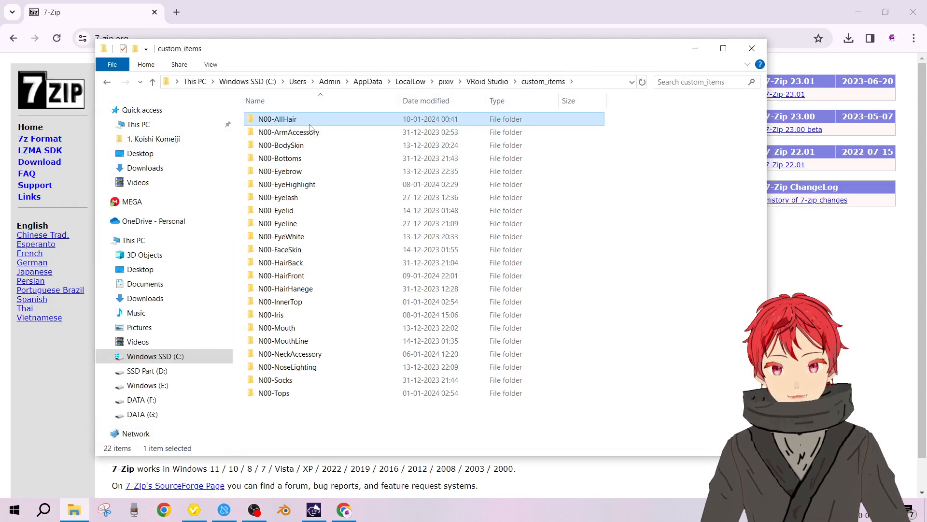
double_click(277, 119)
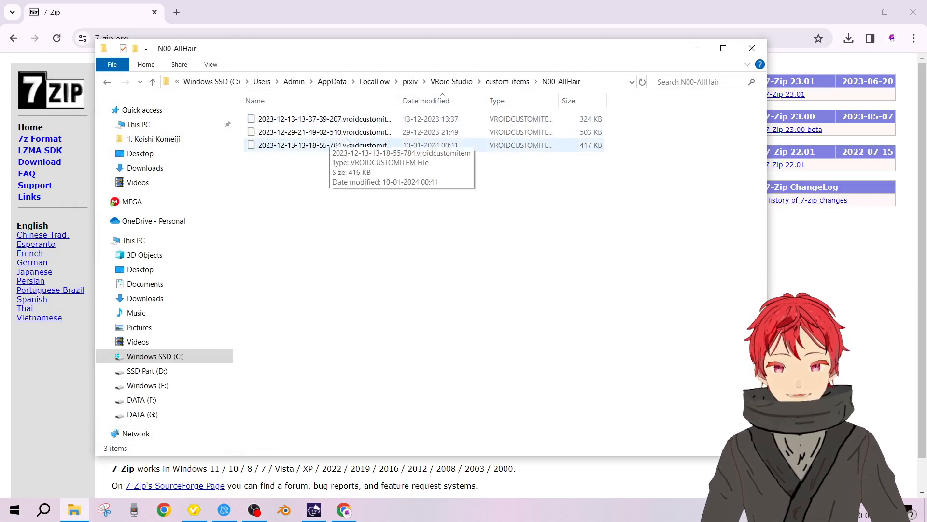
left_click(325, 144)
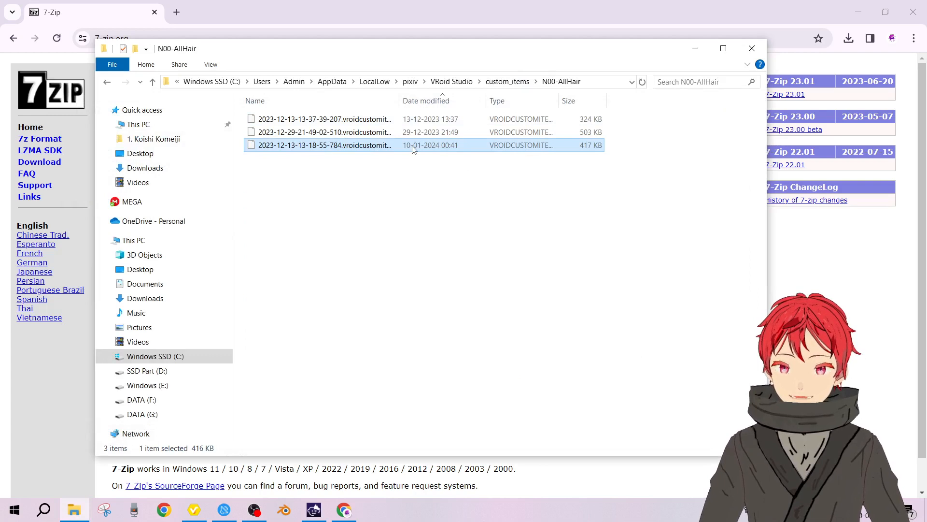
mouse_move(444, 149)
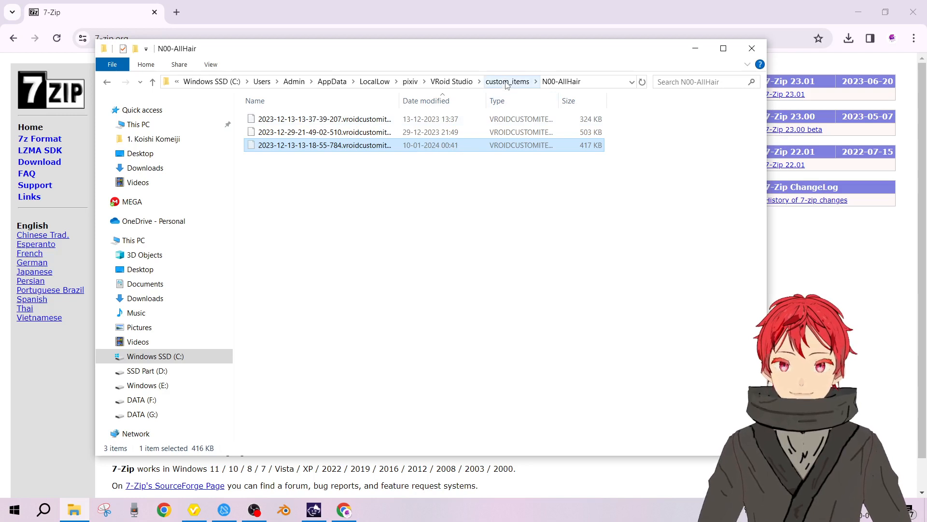
- Paste the item file into the N00-HairFront folder, which now lists four items
left_click(507, 81)
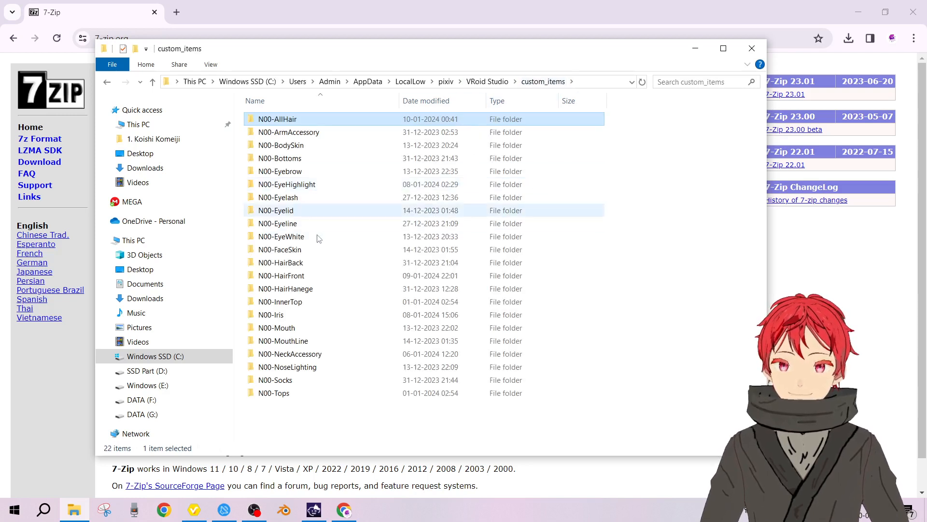
double_click(282, 275)
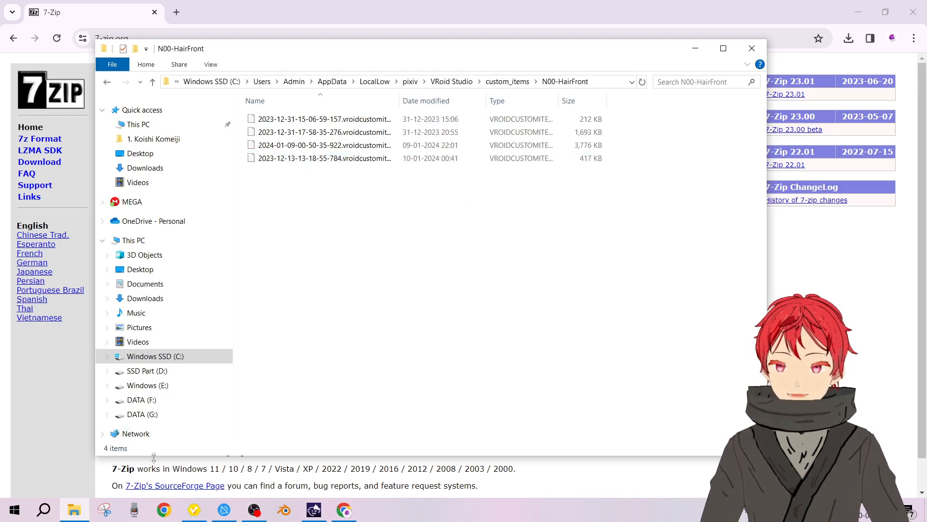
left_click(194, 510)
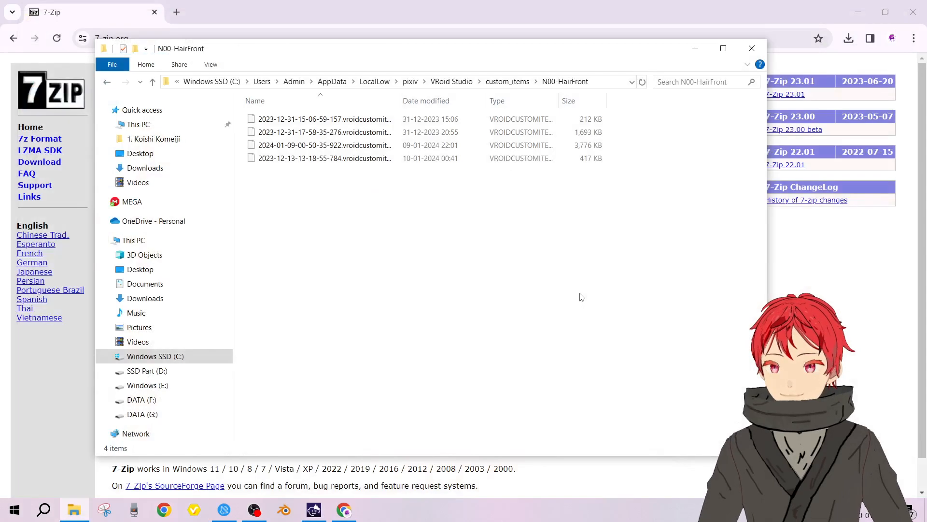
mouse_move(203, 503)
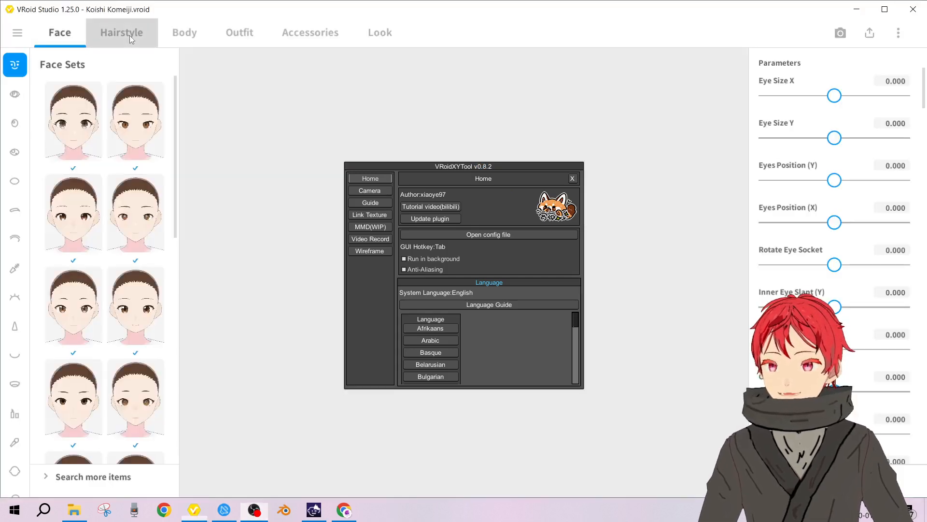
- Show the Hairstyle options for the reopened Koishi Komeiji model
left_click(121, 33)
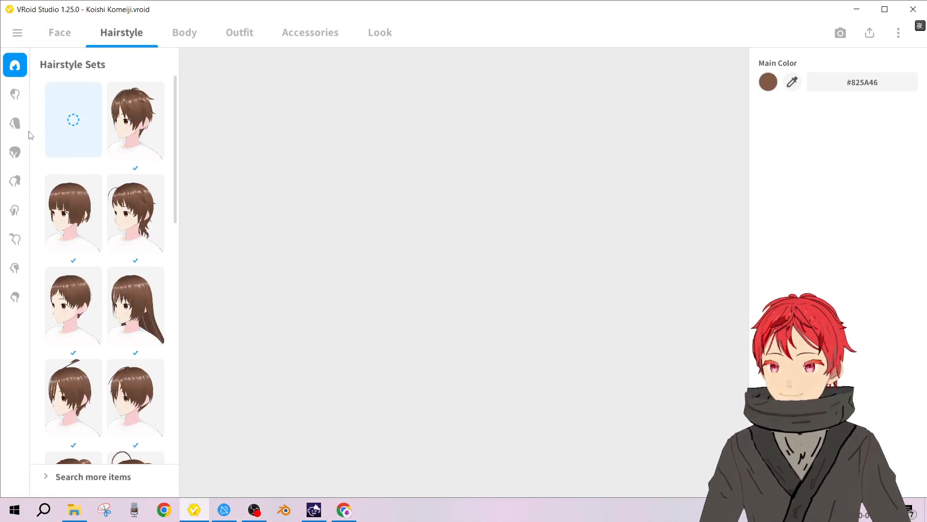
- Wear custom item h as Front hair, inspect Front hair_1 in the editor, and leave without saving
left_click(14, 94)
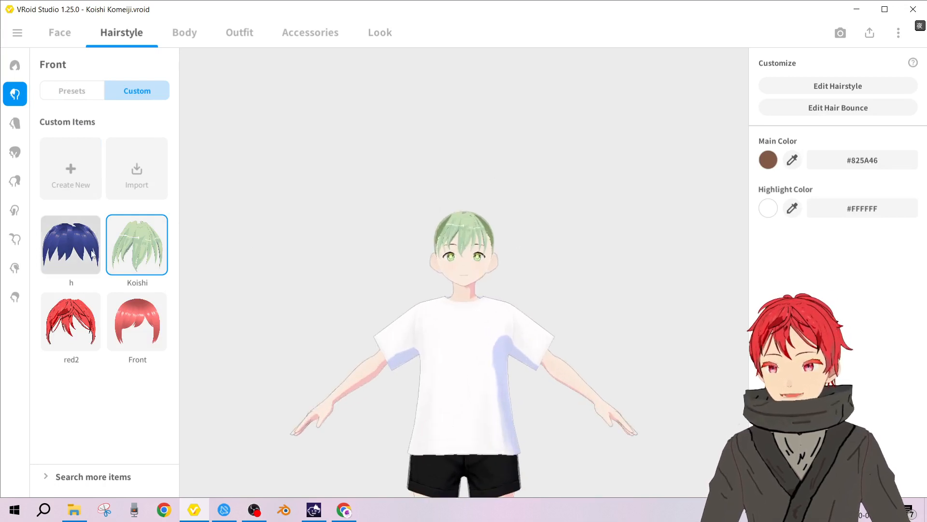
left_click(71, 244)
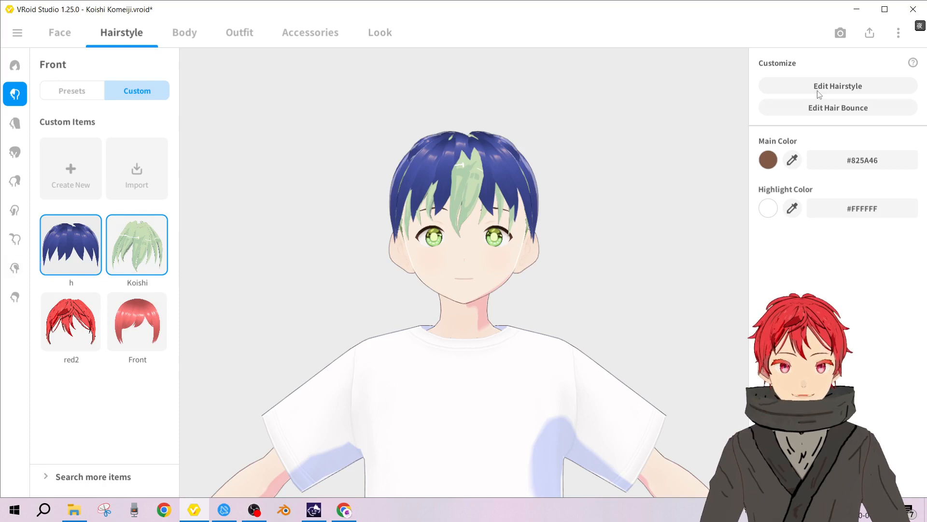
left_click(838, 85)
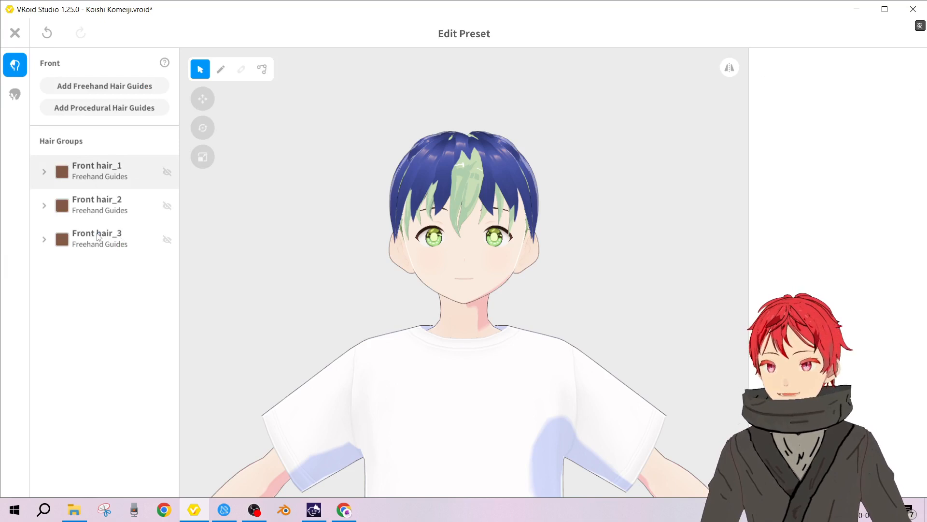
left_click(97, 165)
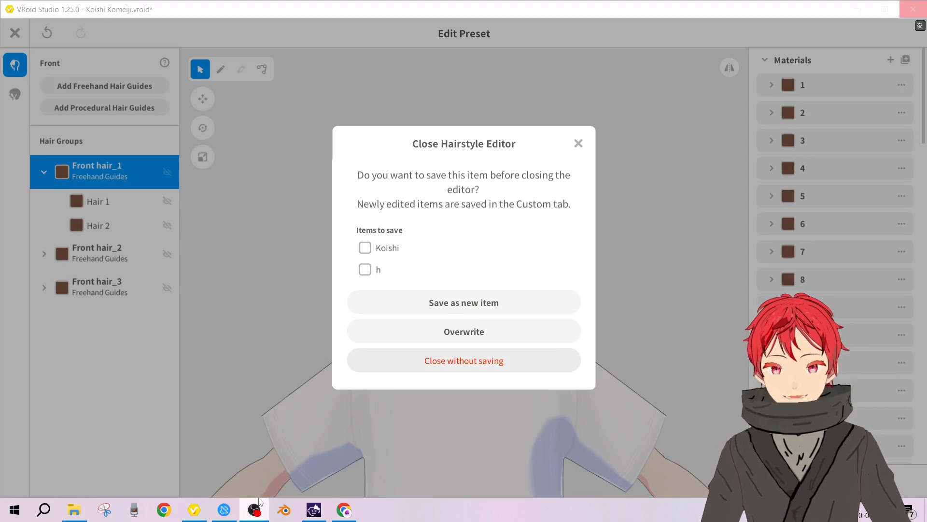
left_click(464, 360)
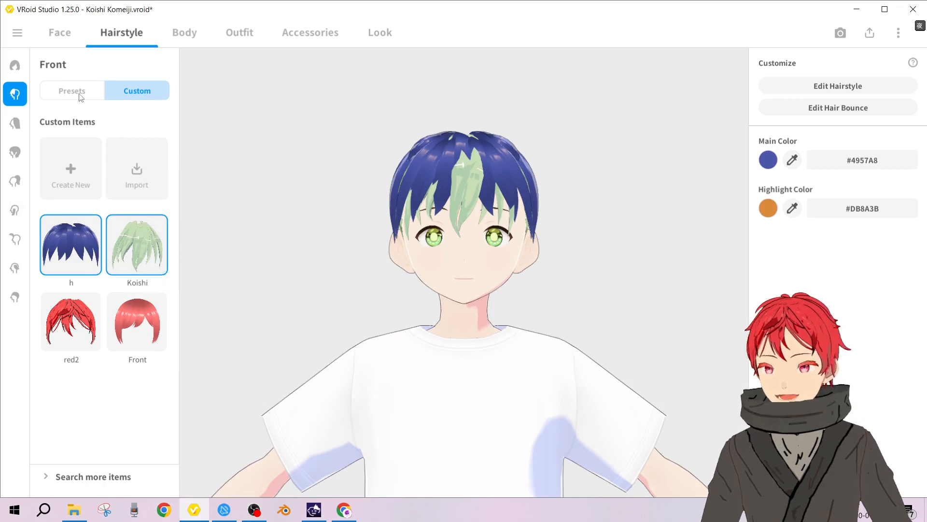
- Try Front presets, apply the long fringe swept over one eye, and list the custom items again
left_click(71, 91)
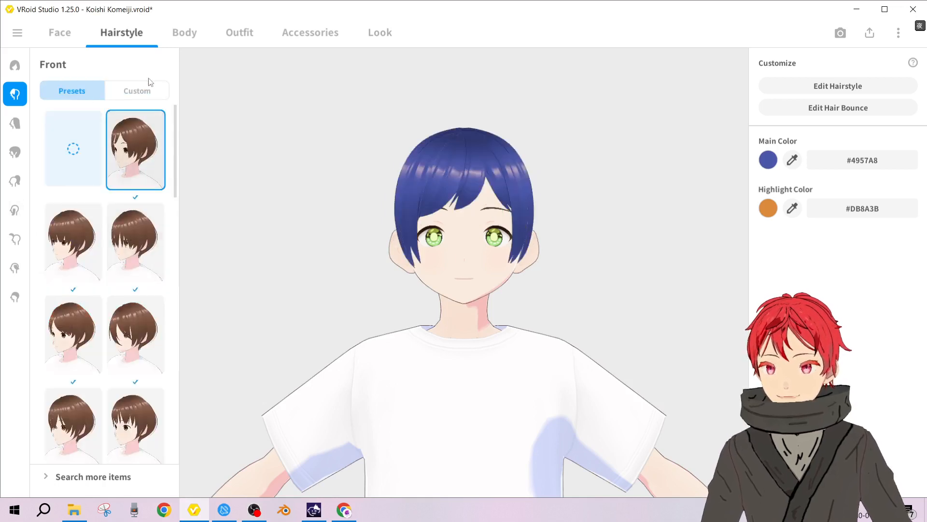
left_click(137, 91)
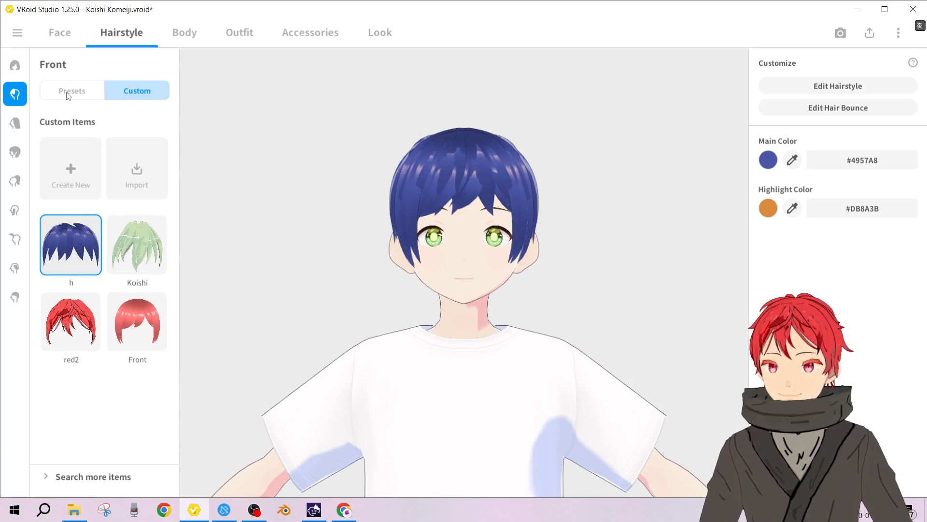
left_click(71, 91)
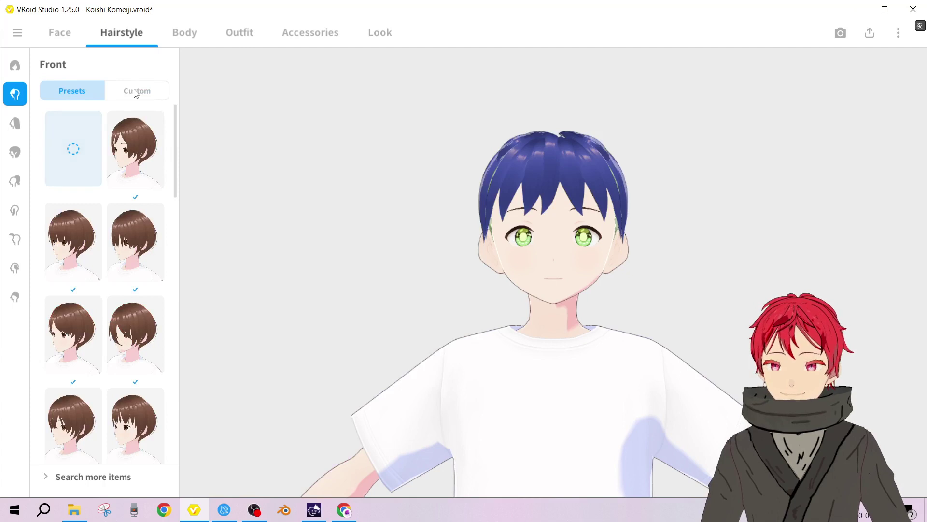
left_click(137, 91)
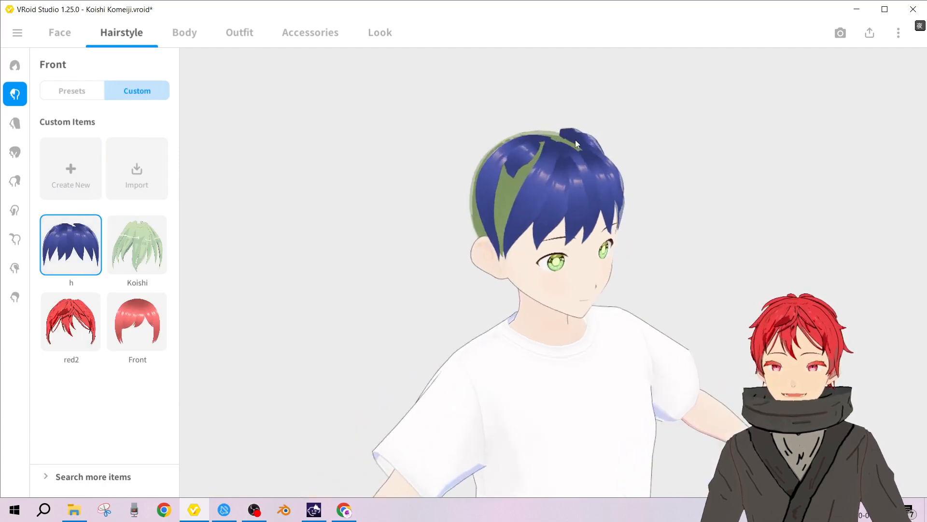
left_click(71, 90)
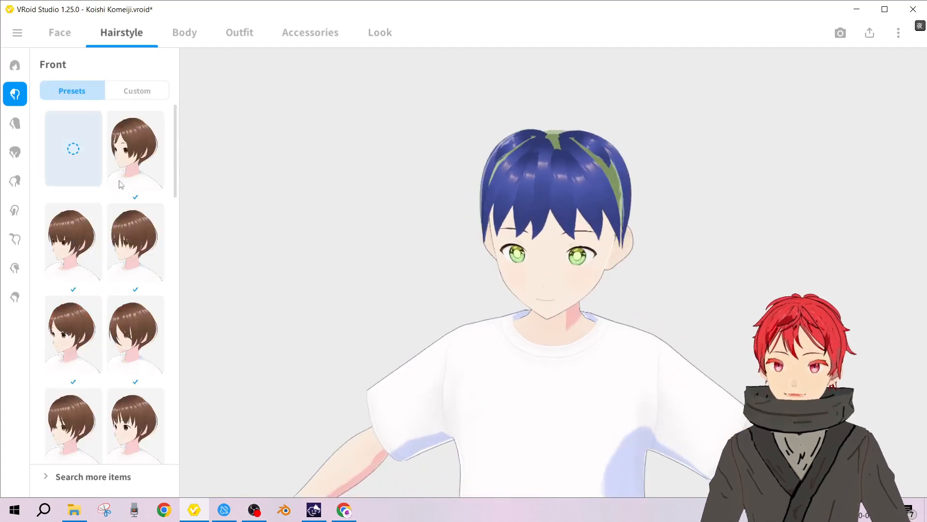
left_click(135, 150)
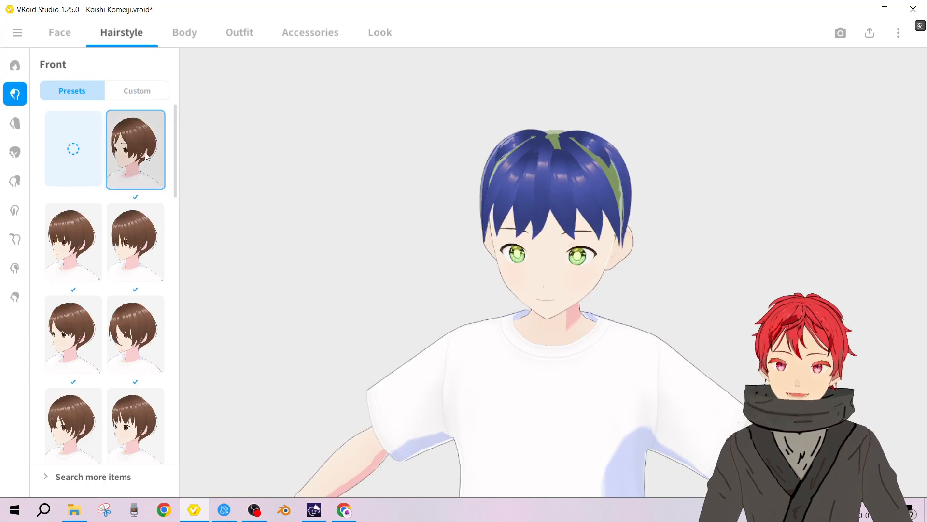
left_click(135, 149)
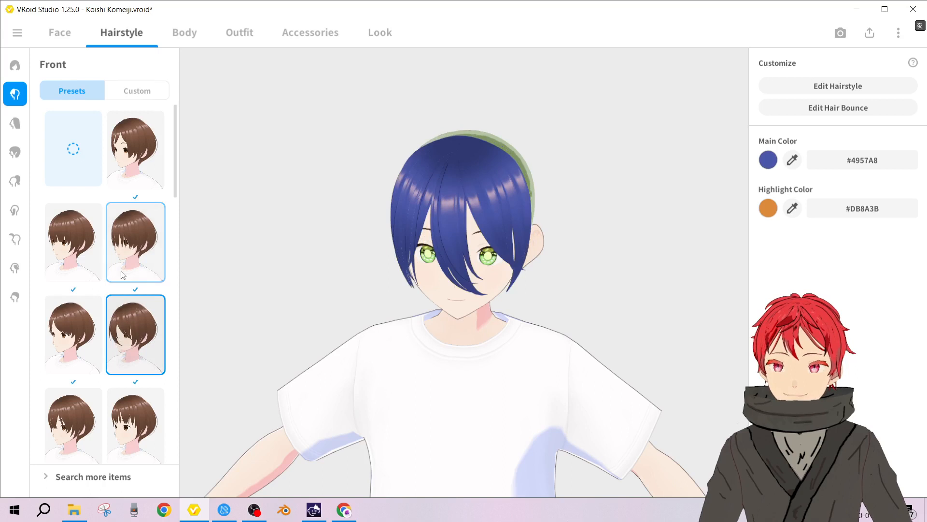
left_click(138, 90)
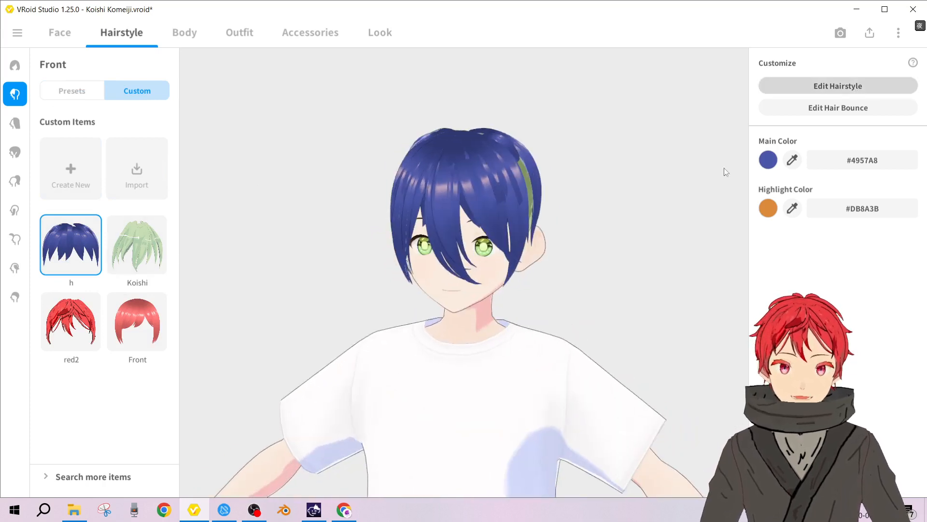
- Expand a hair group in the editor and close it without saving, keeping the short fringe
left_click(839, 85)
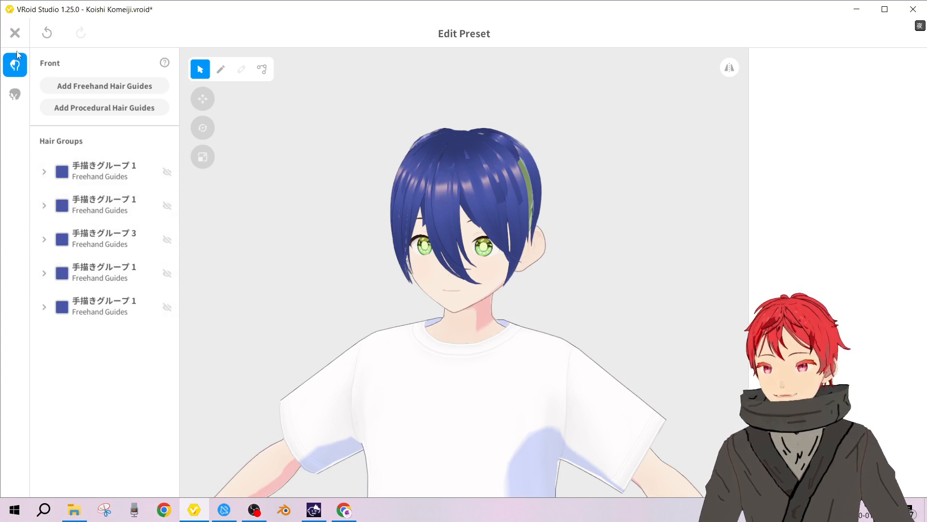
left_click(44, 205)
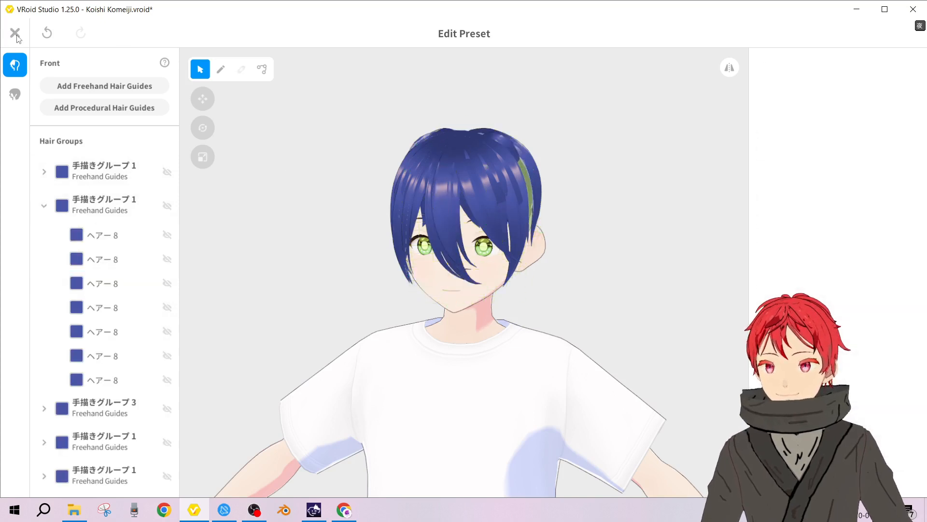
left_click(14, 33)
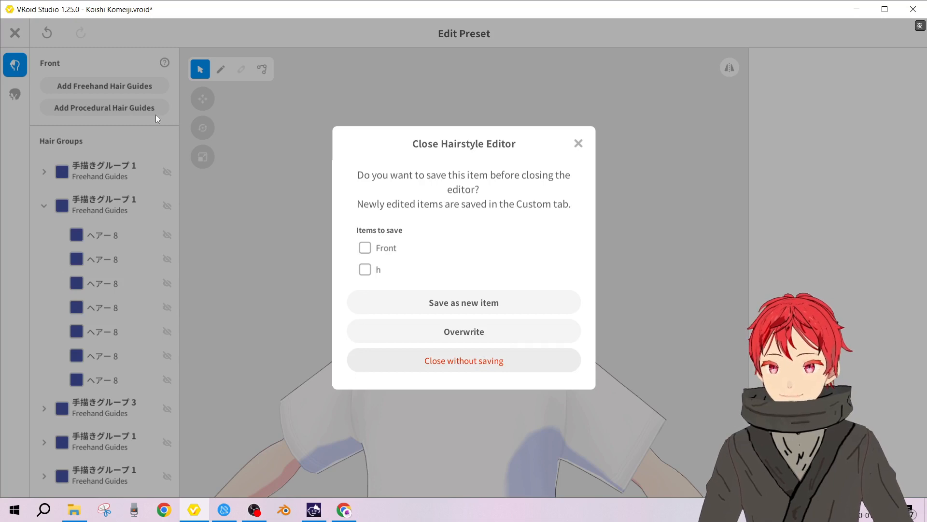
mouse_move(286, 143)
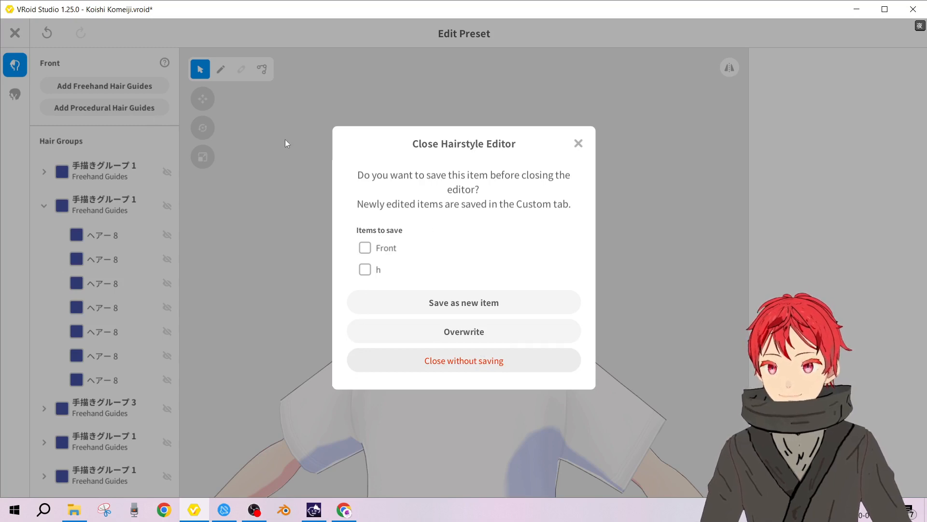
mouse_move(228, 205)
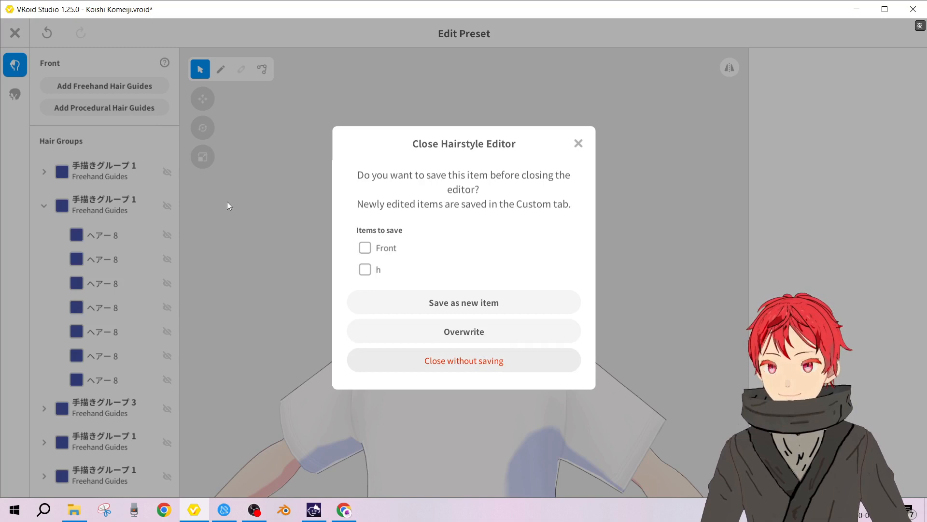
left_click(464, 360)
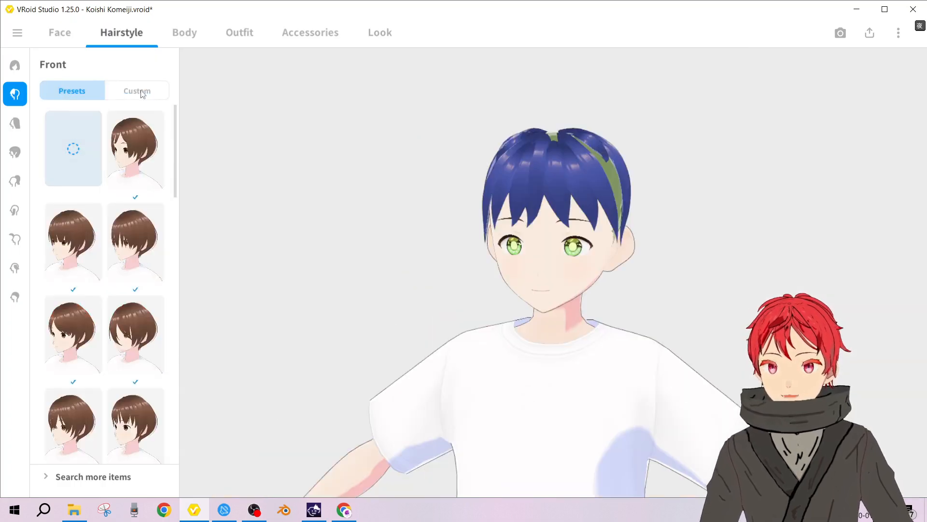
- With h gone from the Front custom items, select the Koishi custom hair item
left_click(138, 91)
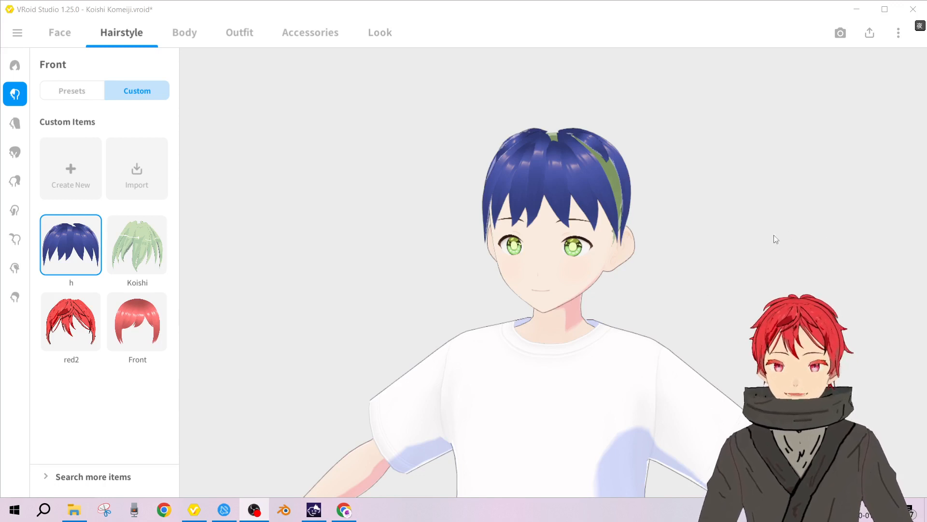
mouse_move(249, 195)
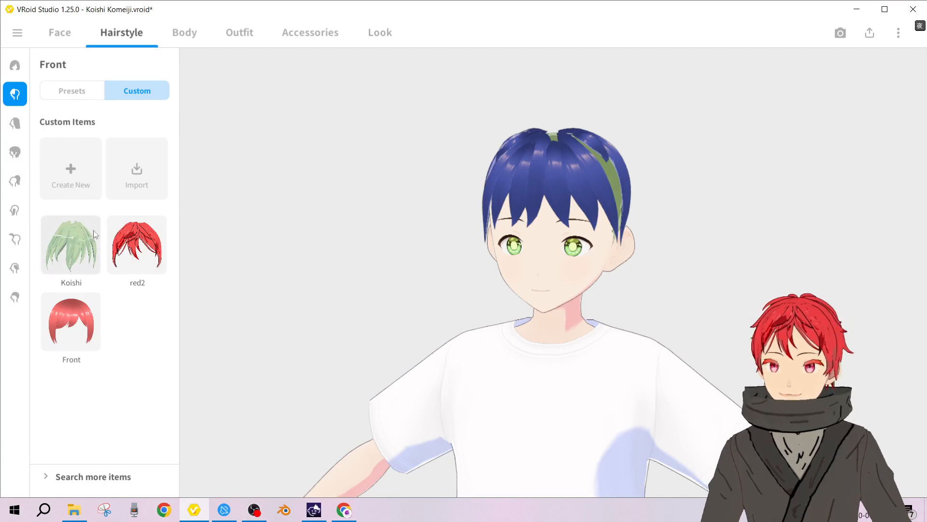
left_click(70, 245)
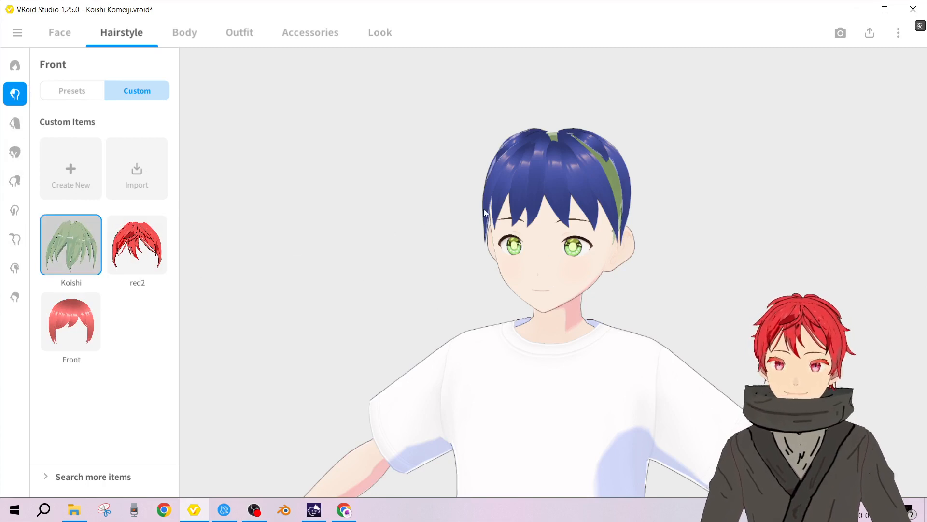
left_click(71, 245)
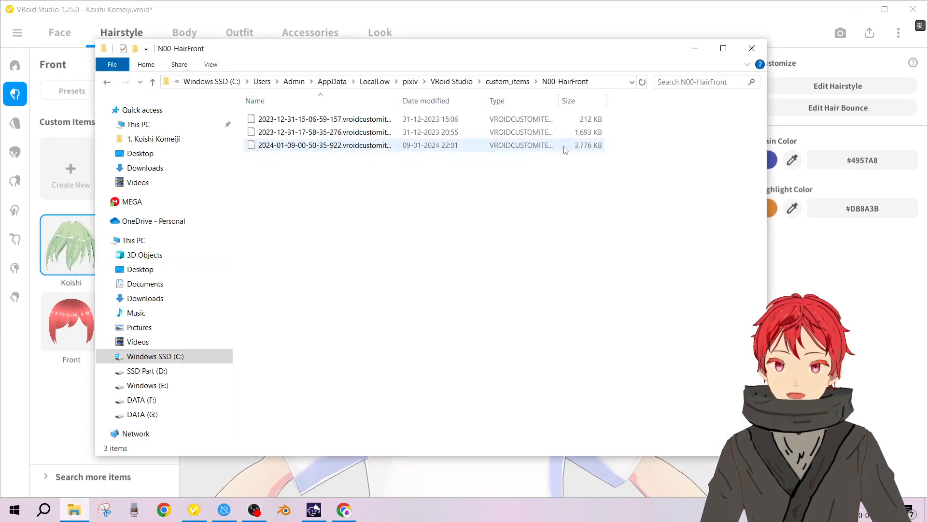
- Return to custom_items, reopen N00-HairFront, and close VRoid Studio
left_click(508, 81)
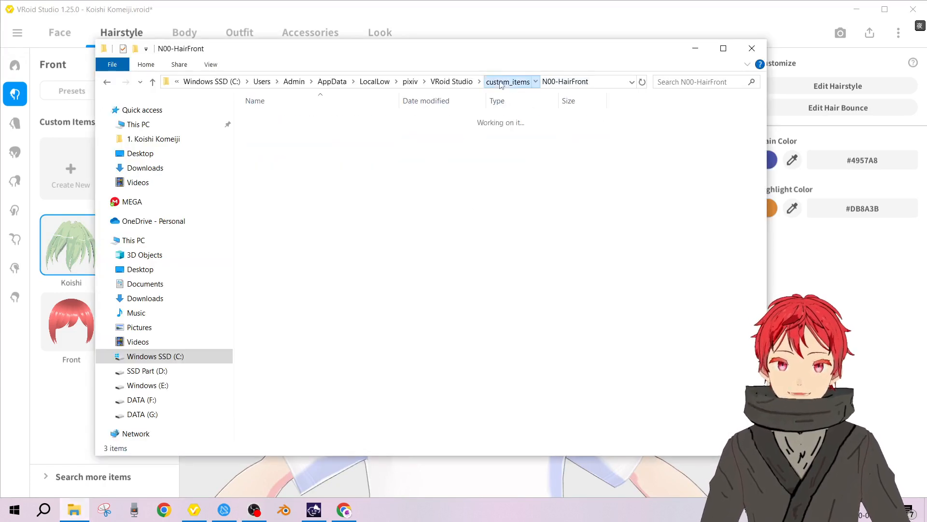
left_click(508, 81)
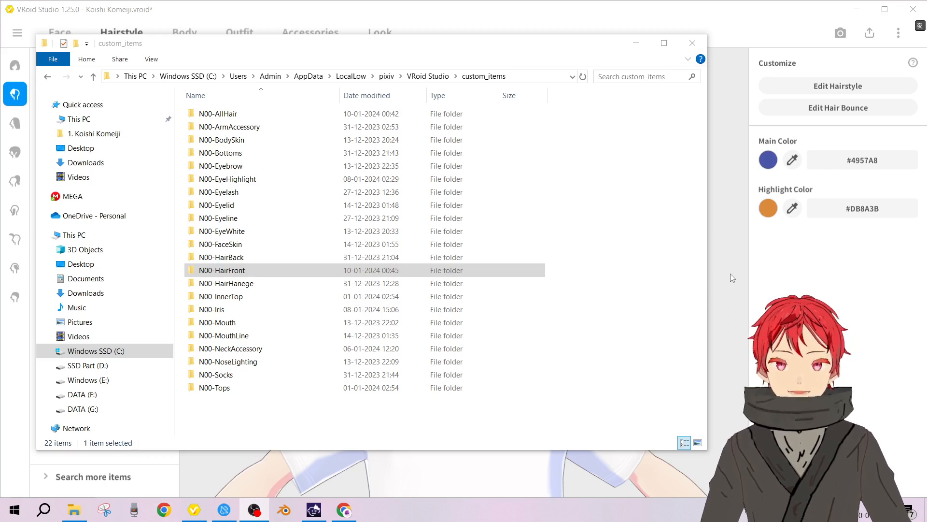
left_click(221, 270)
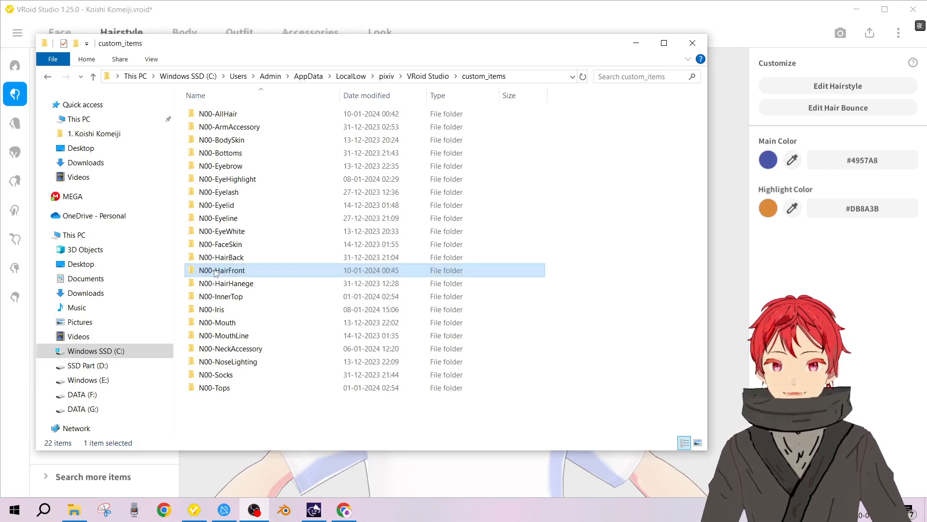
double_click(222, 271)
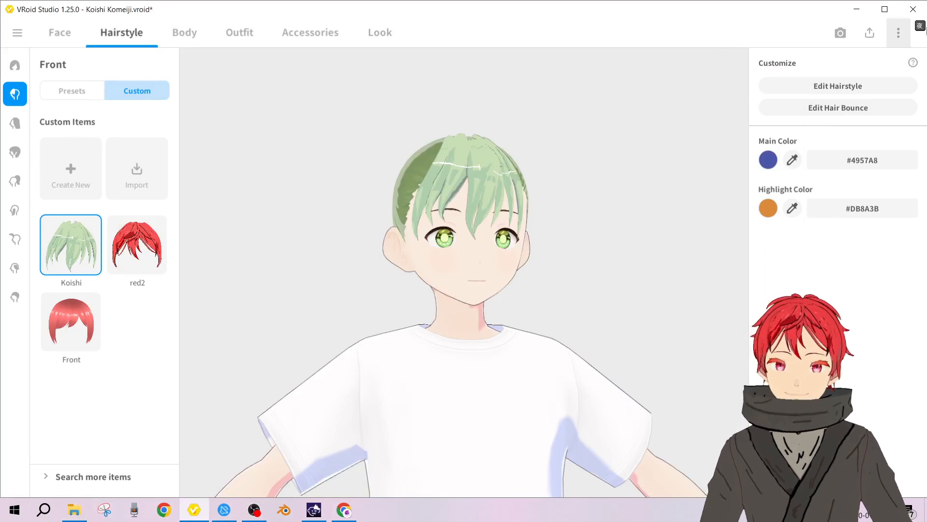
mouse_move(914, 9)
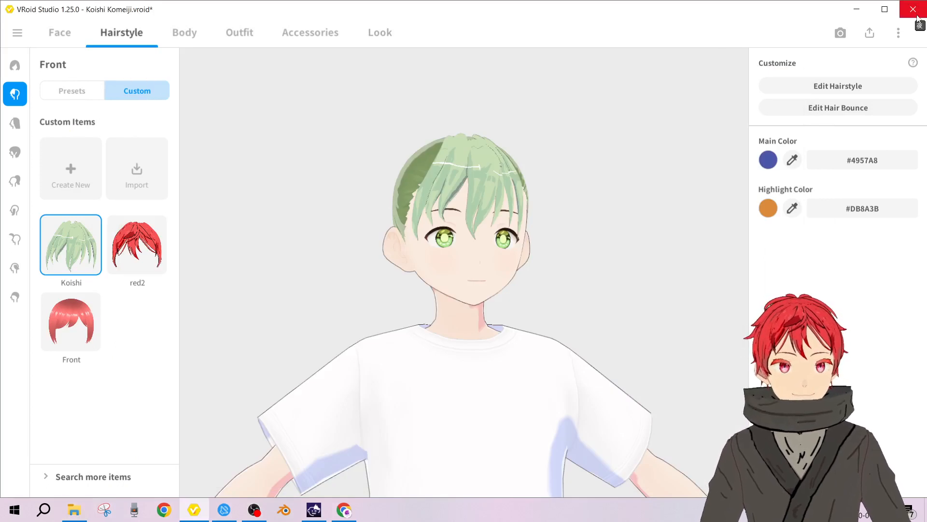
left_click(344, 509)
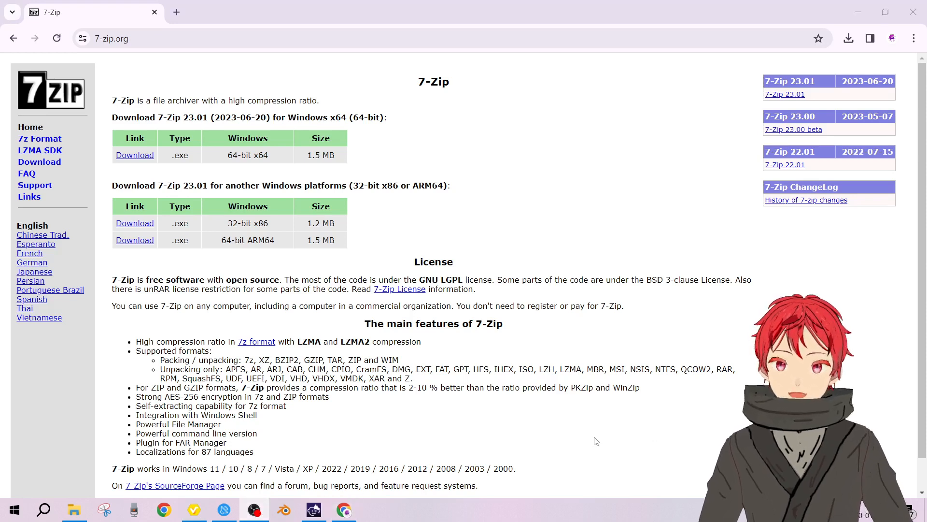
mouse_move(554, 435)
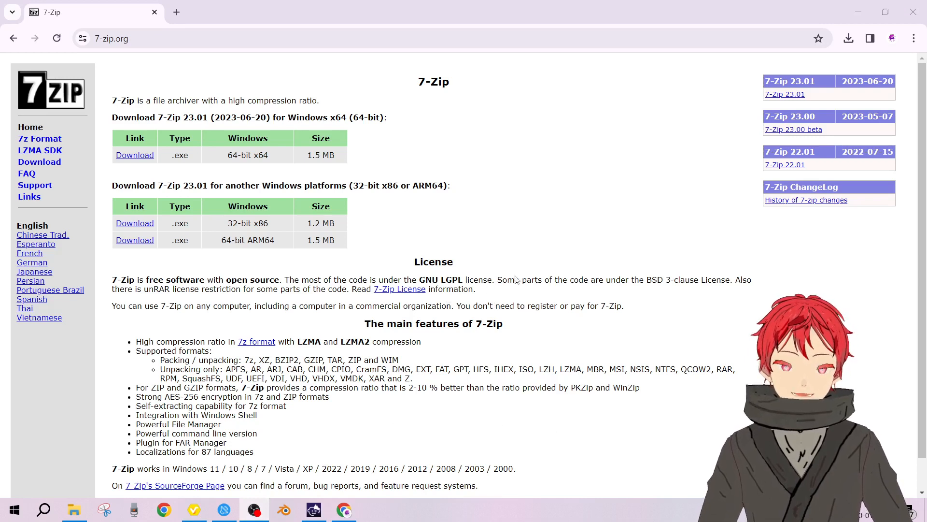
mouse_move(479, 329)
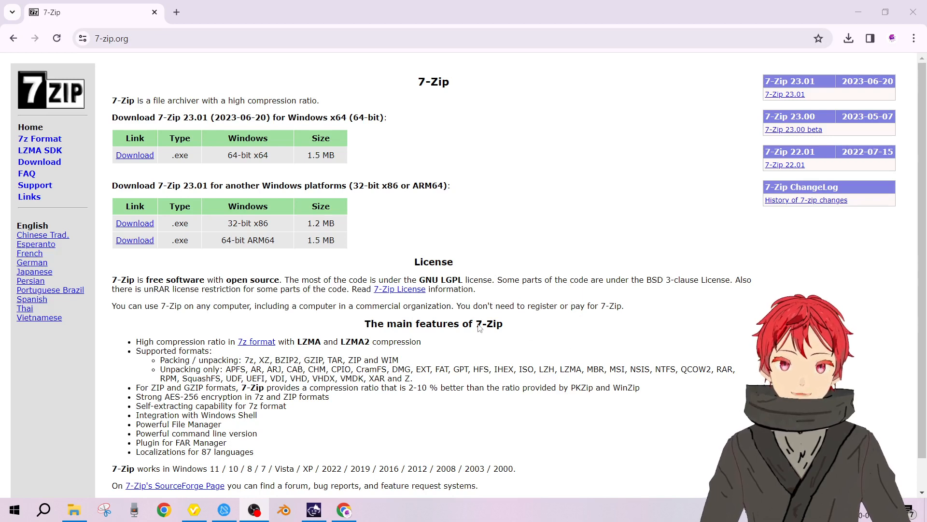
mouse_move(564, 305)
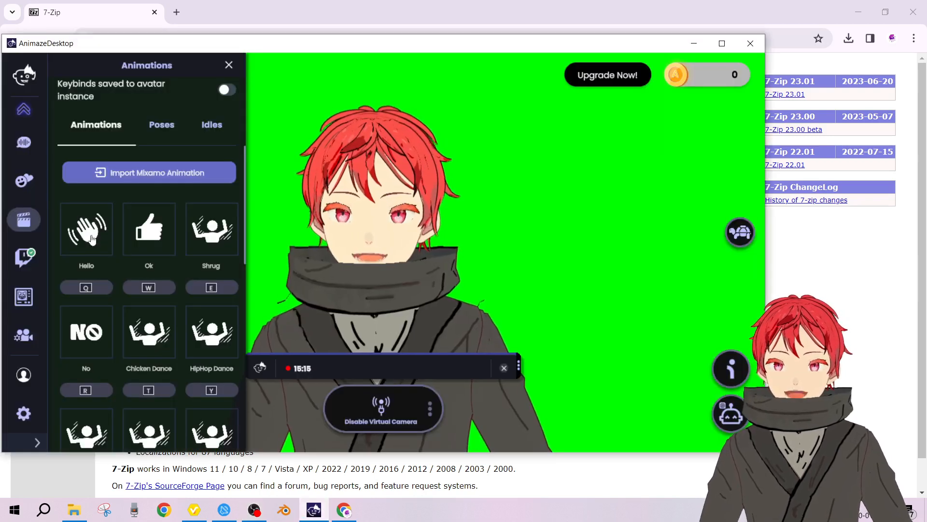
left_click(86, 228)
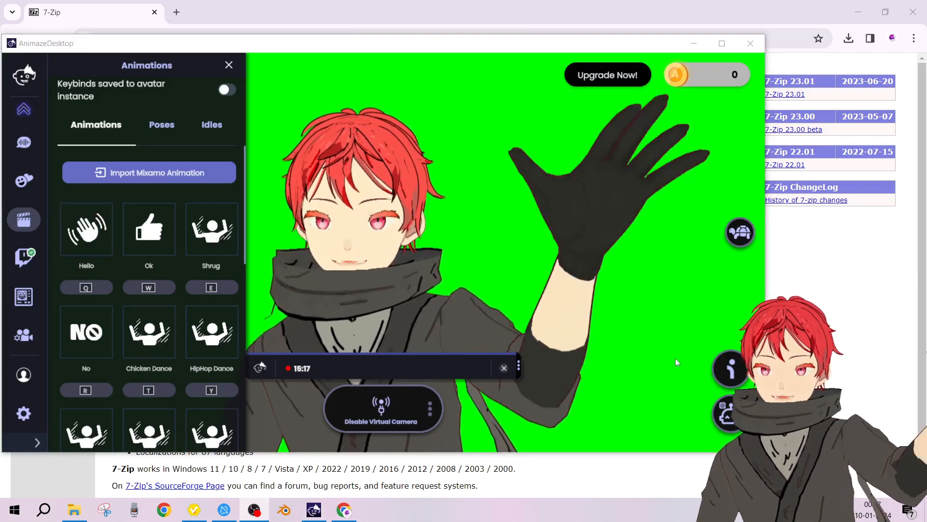